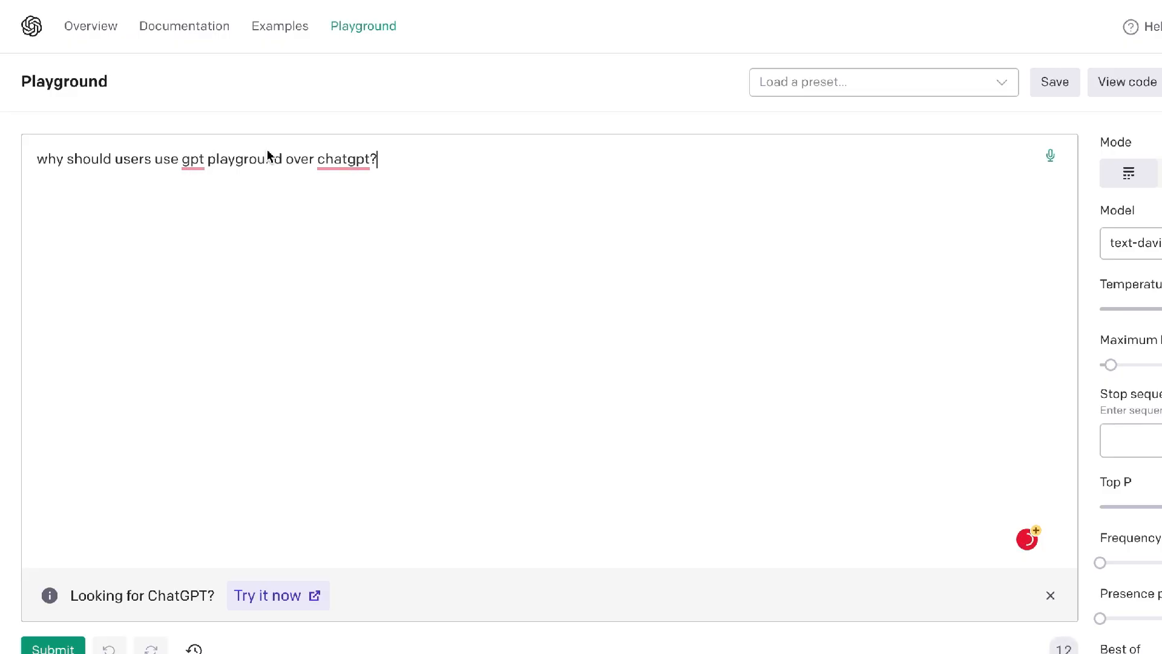
- Clear the earlier Playground-versus-ChatGPT question so the prompt box is empty
click(52, 648)
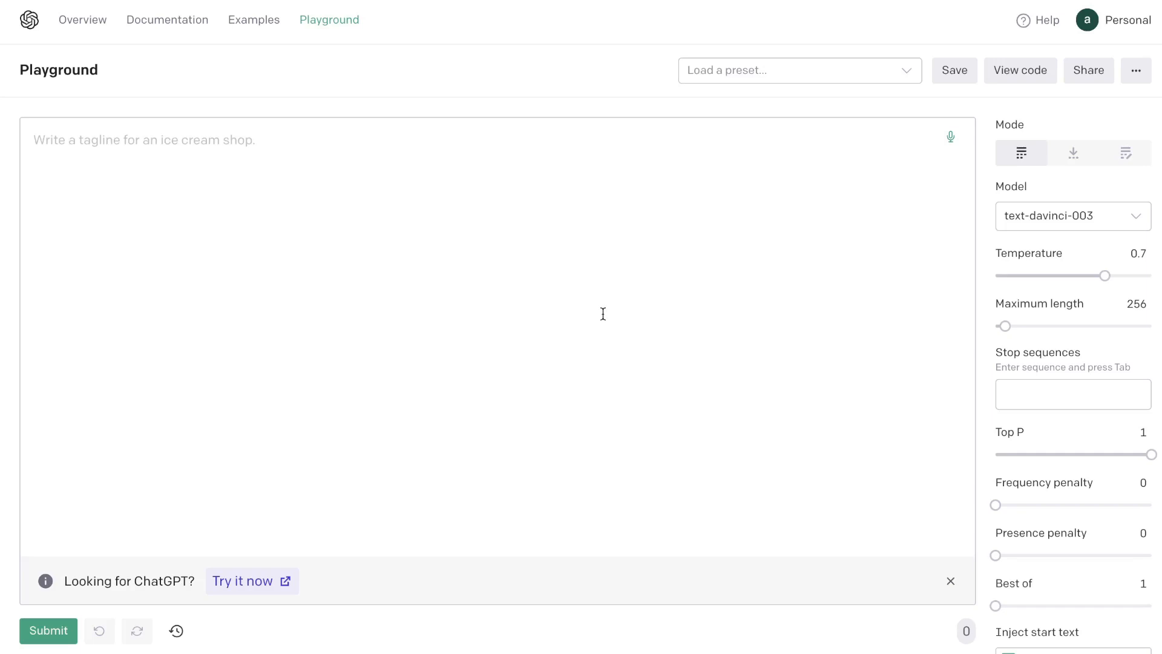
mouse_move(927, 283)
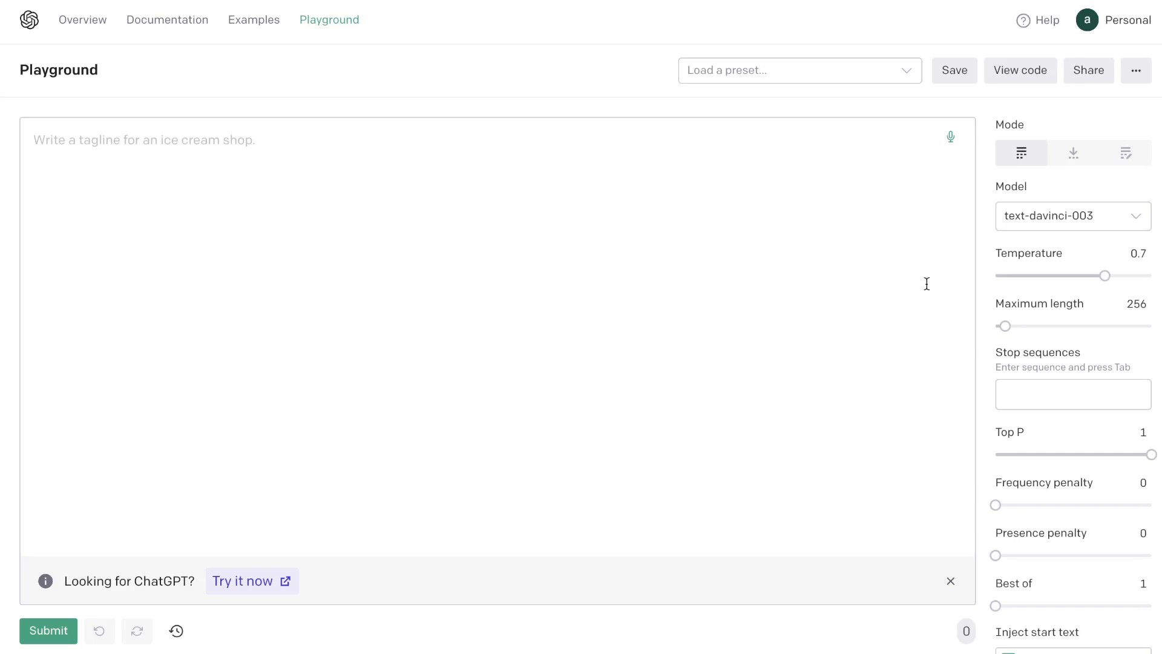
mouse_move(1073, 153)
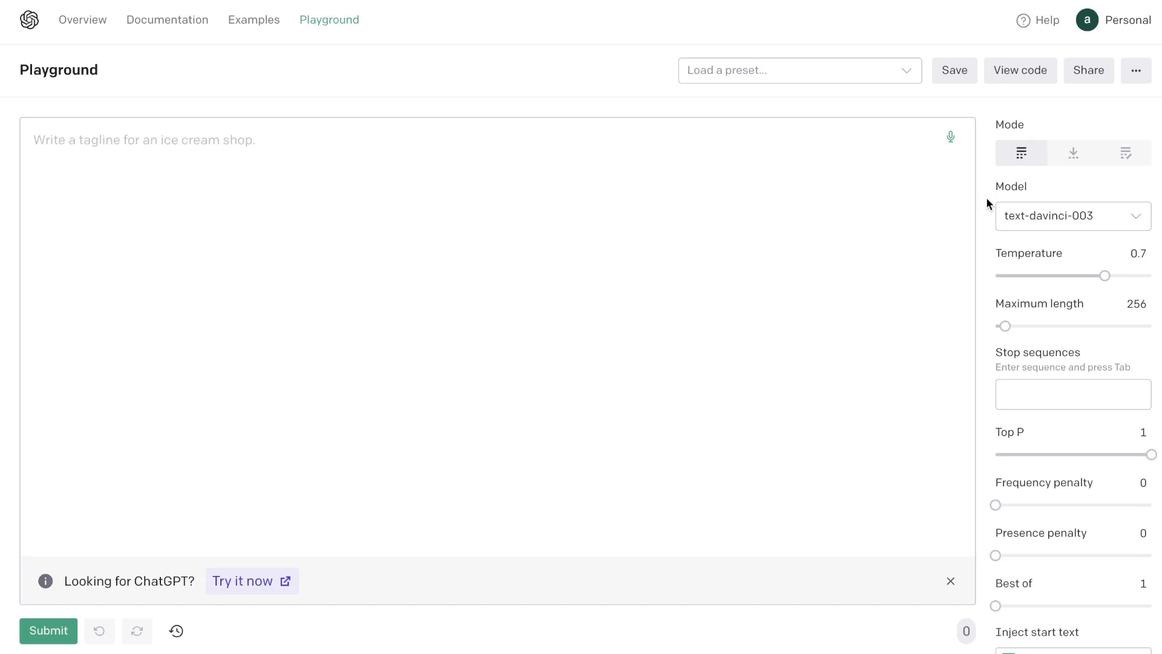
mouse_move(436, 235)
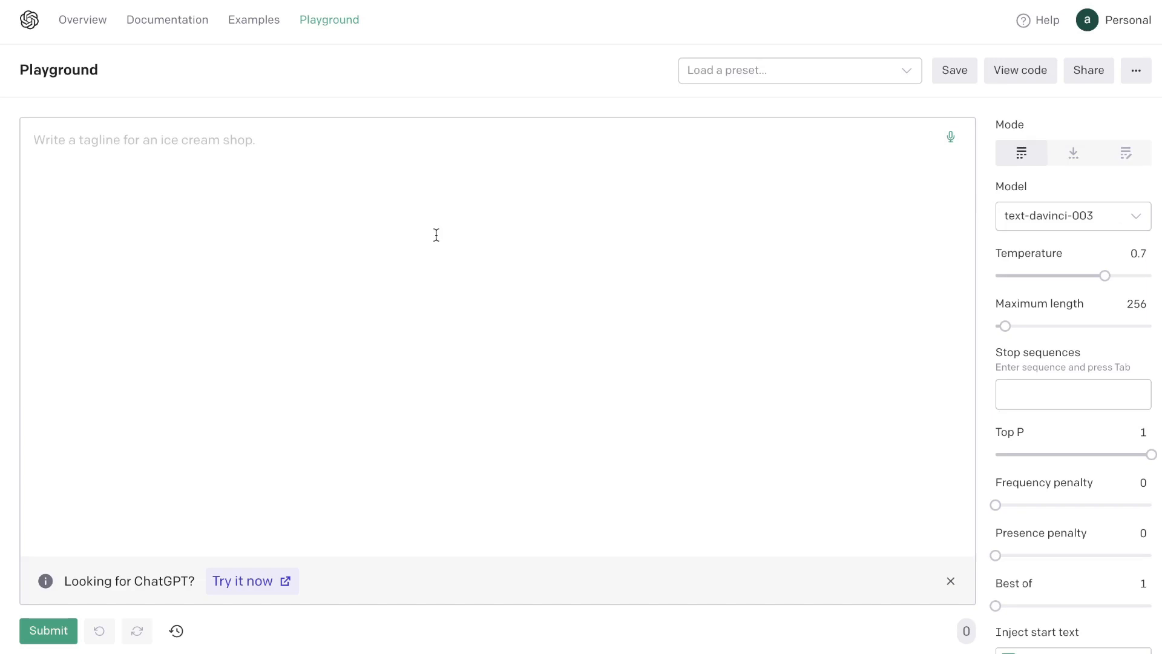
mouse_move(537, 267)
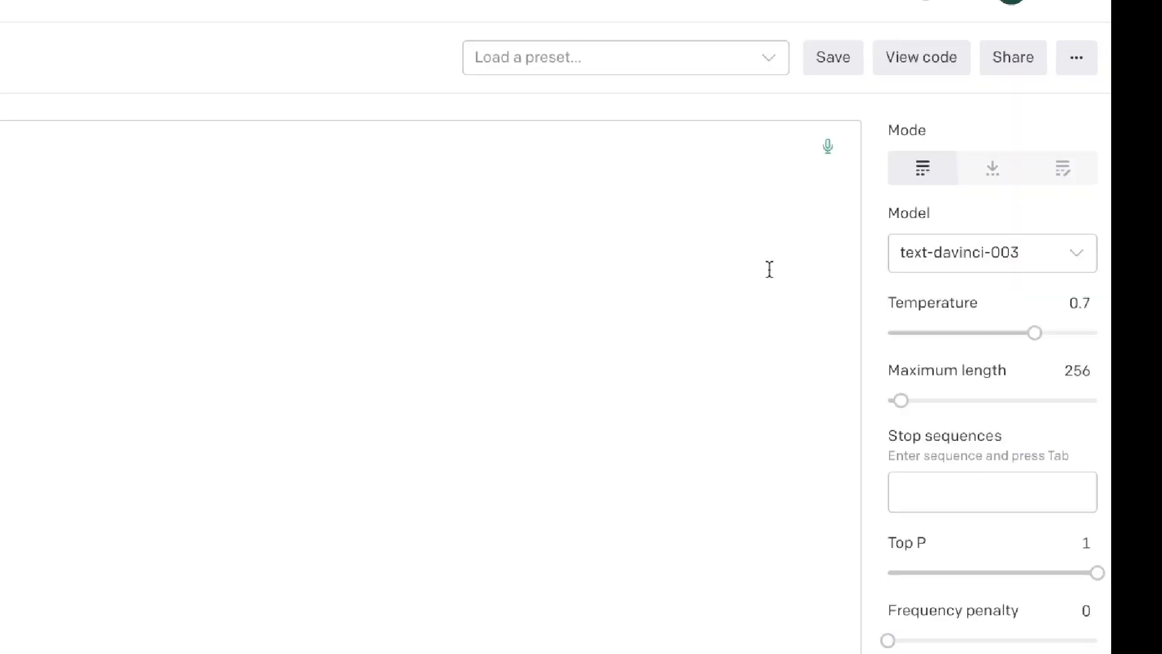
click(991, 252)
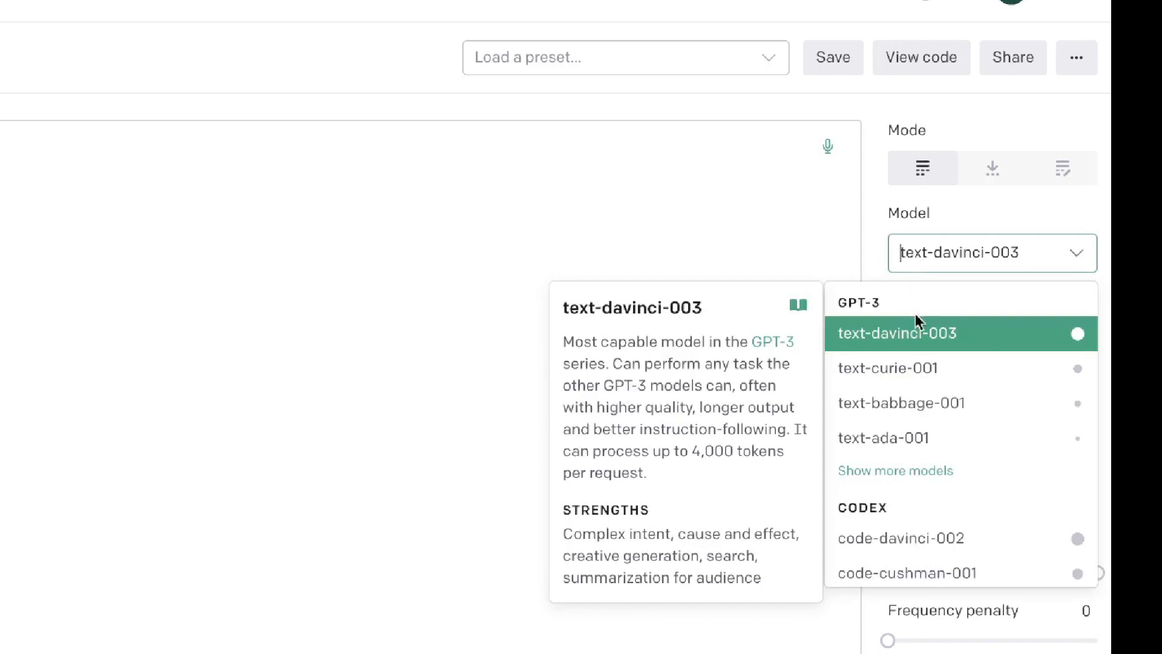
mouse_move(913, 346)
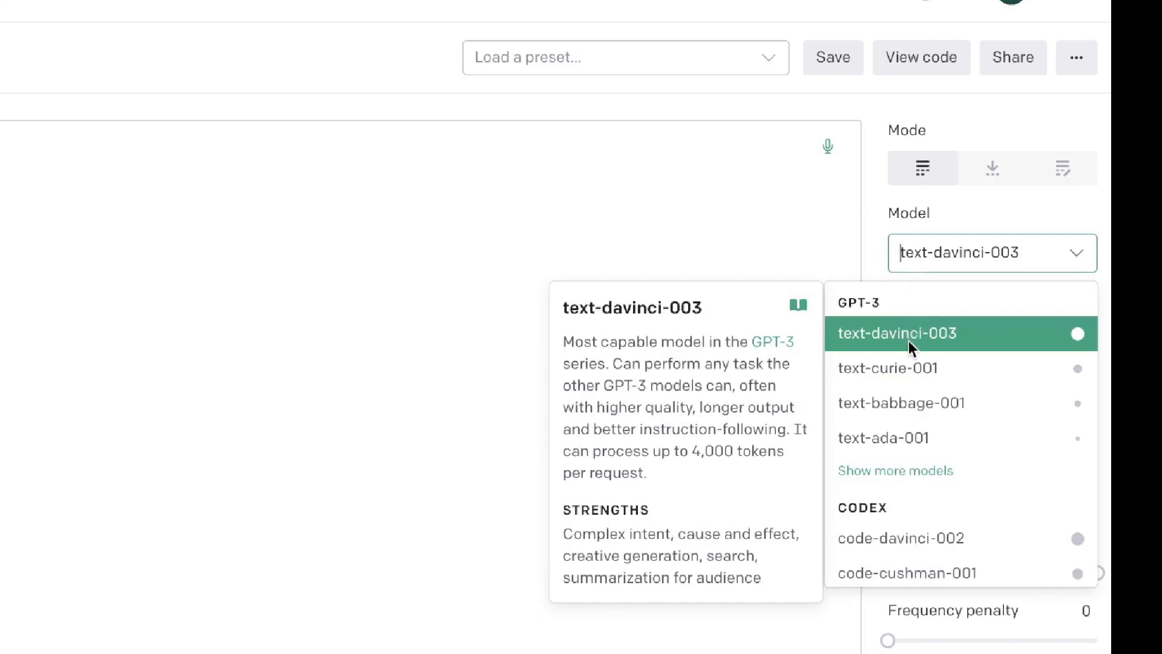
mouse_move(914, 343)
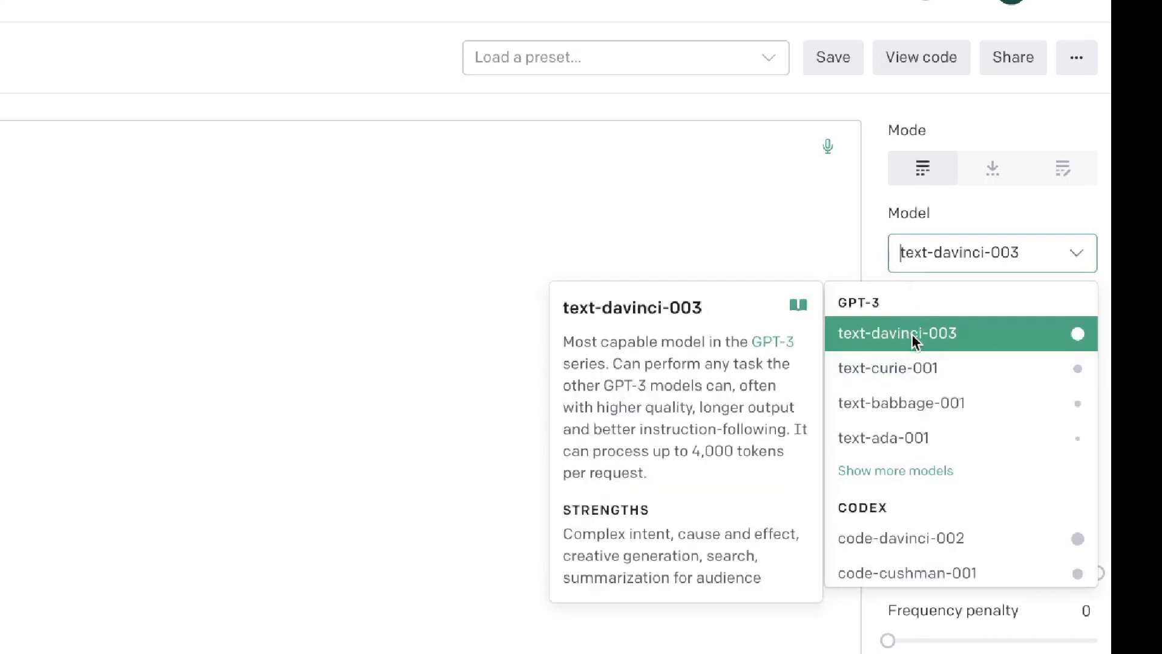
mouse_move(910, 384)
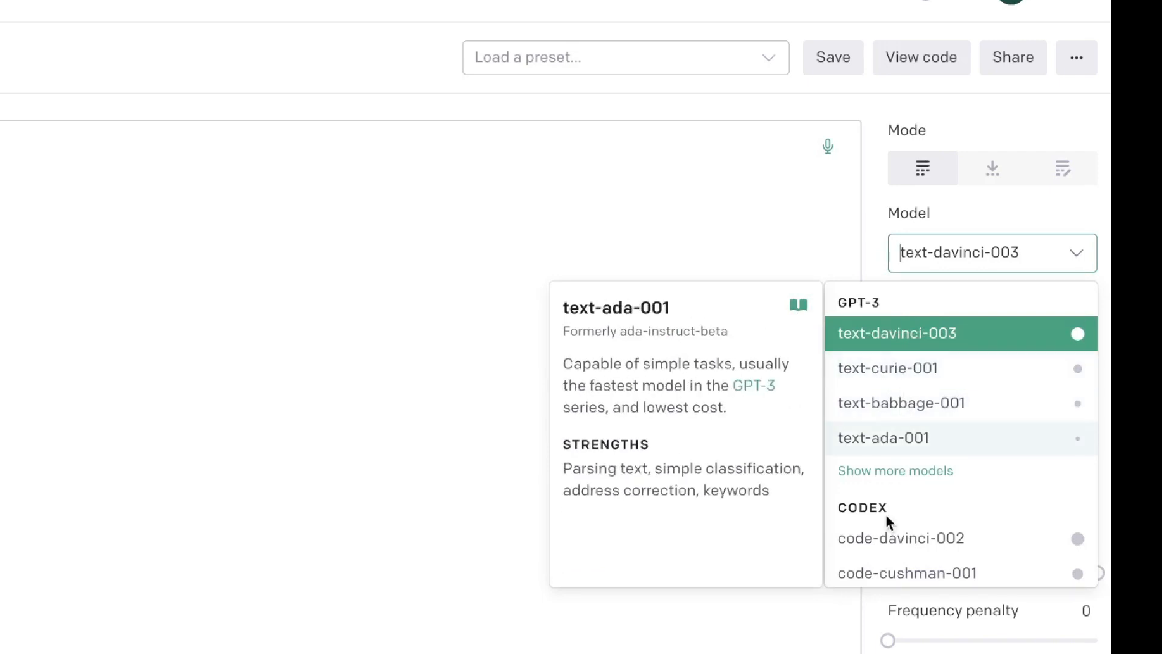
mouse_move(892, 558)
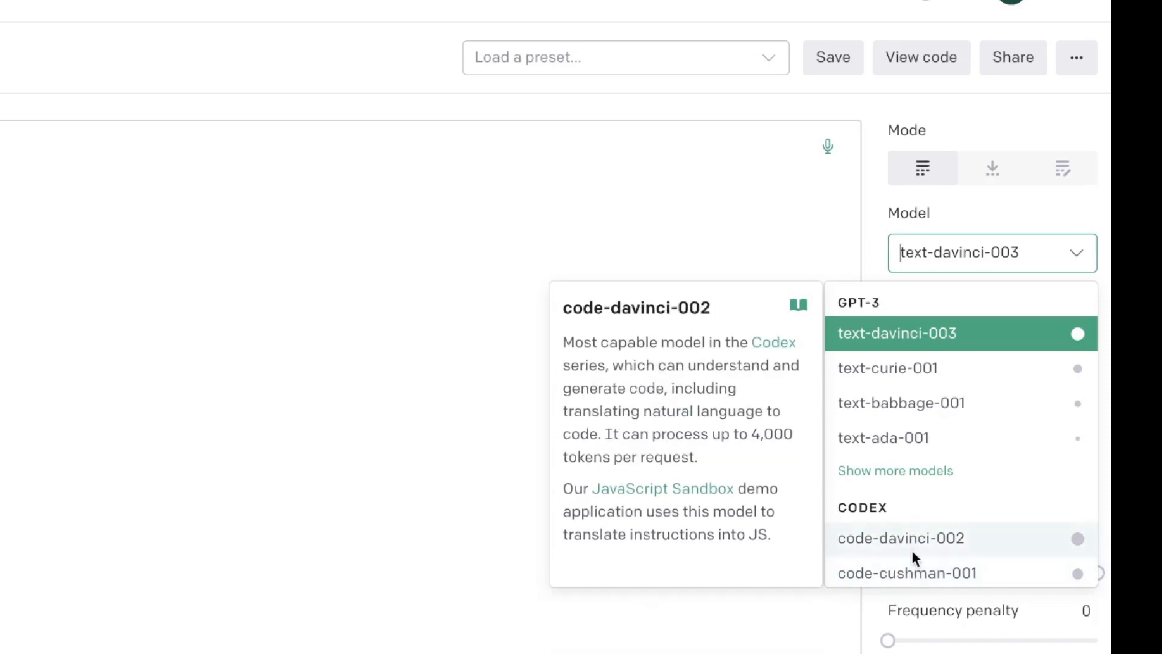
mouse_move(918, 559)
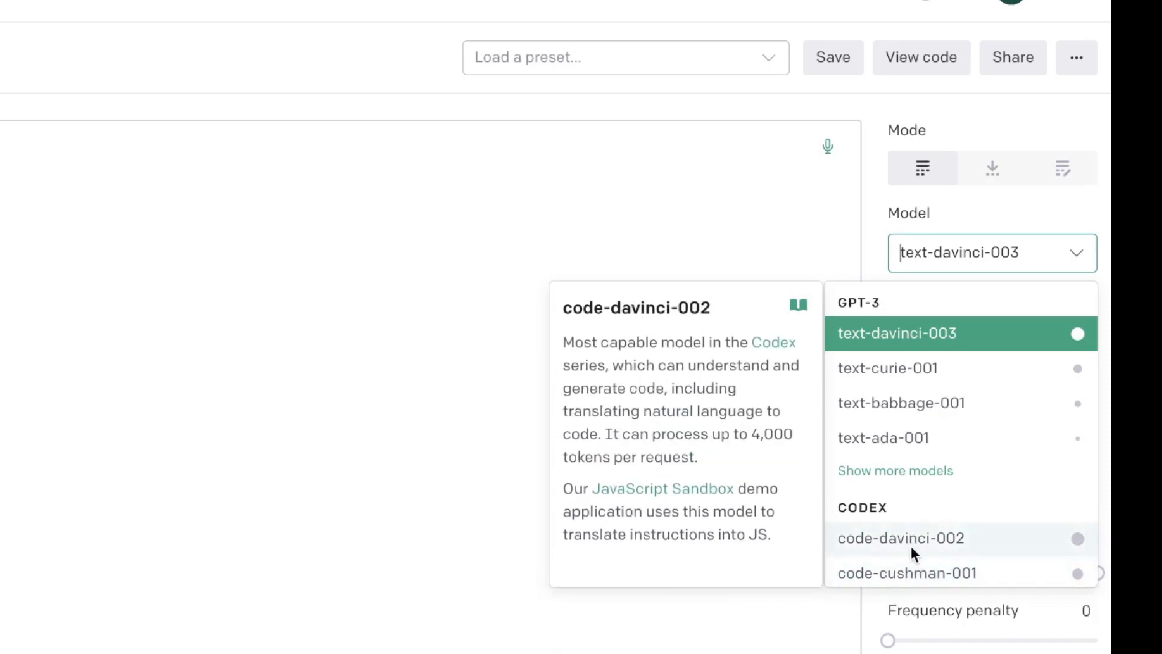
click(900, 537)
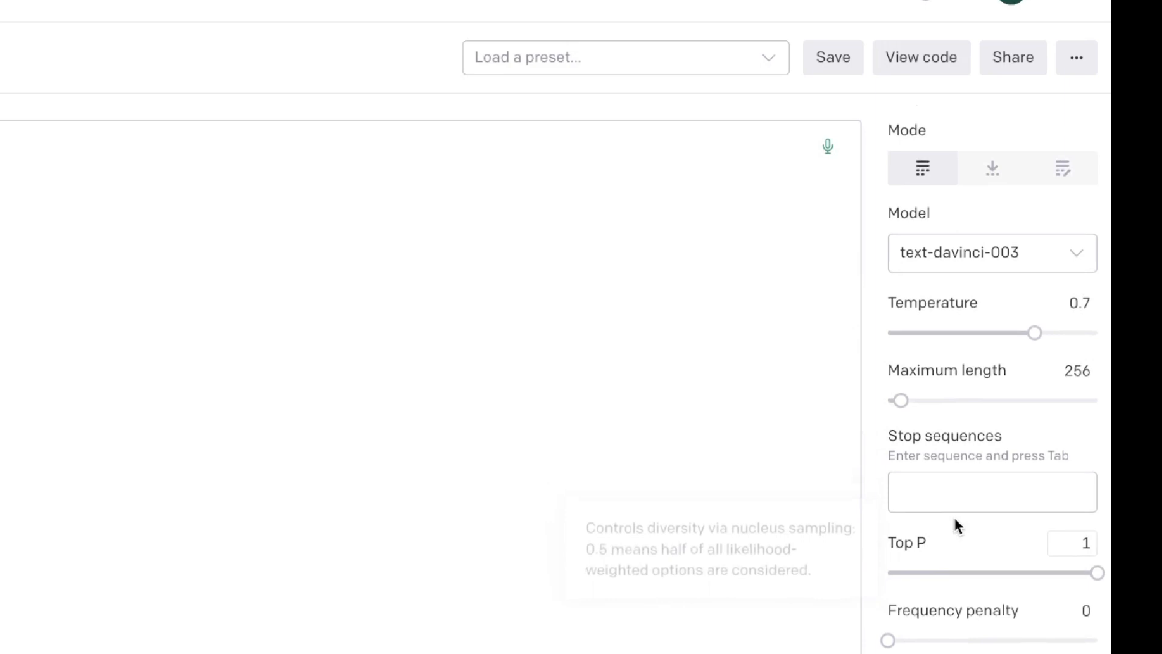
mouse_move(1038, 333)
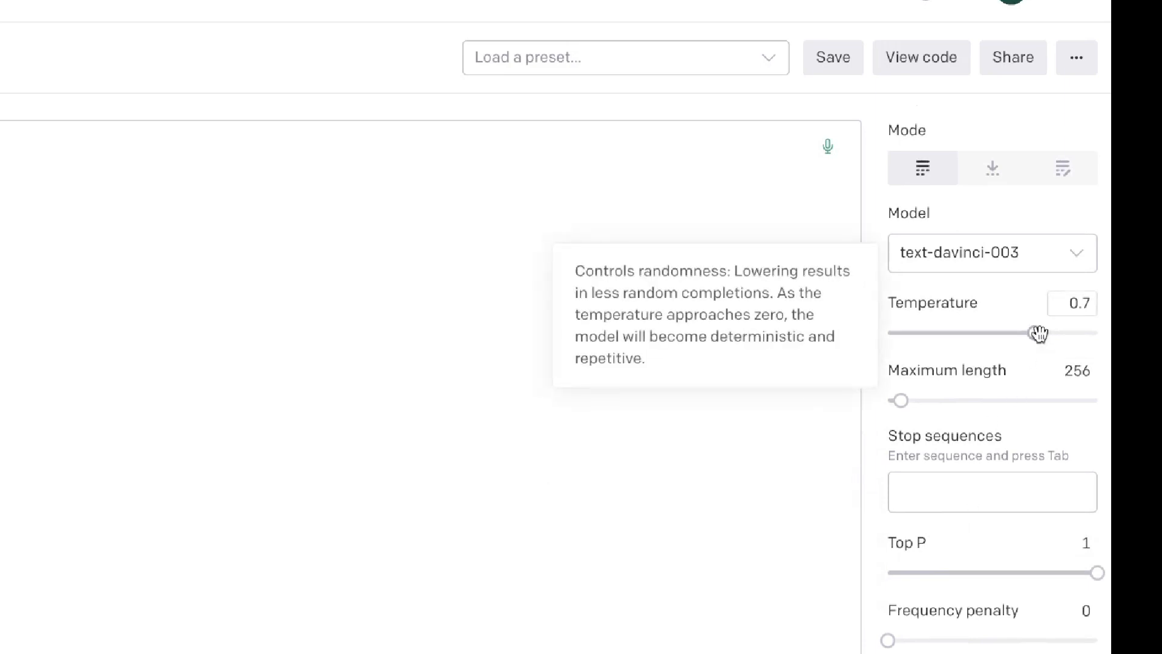
mouse_move(991, 336)
text(write 5 blog post titles for an article about how to start a podcast)
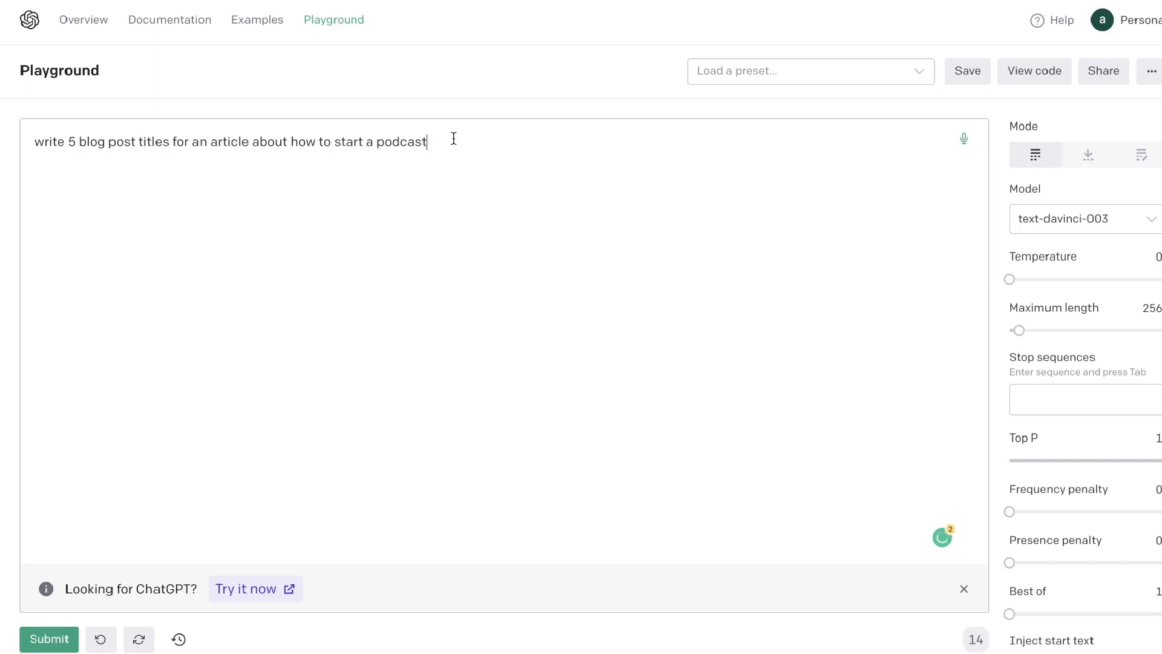
mouse_move(895, 313)
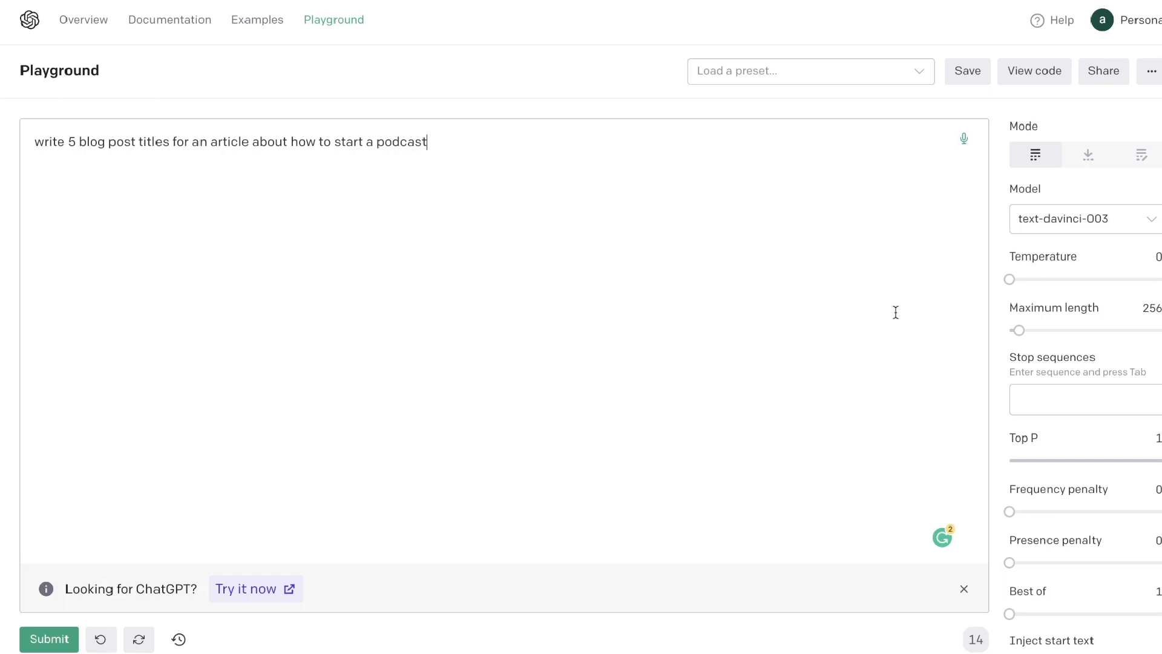
mouse_move(1011, 277)
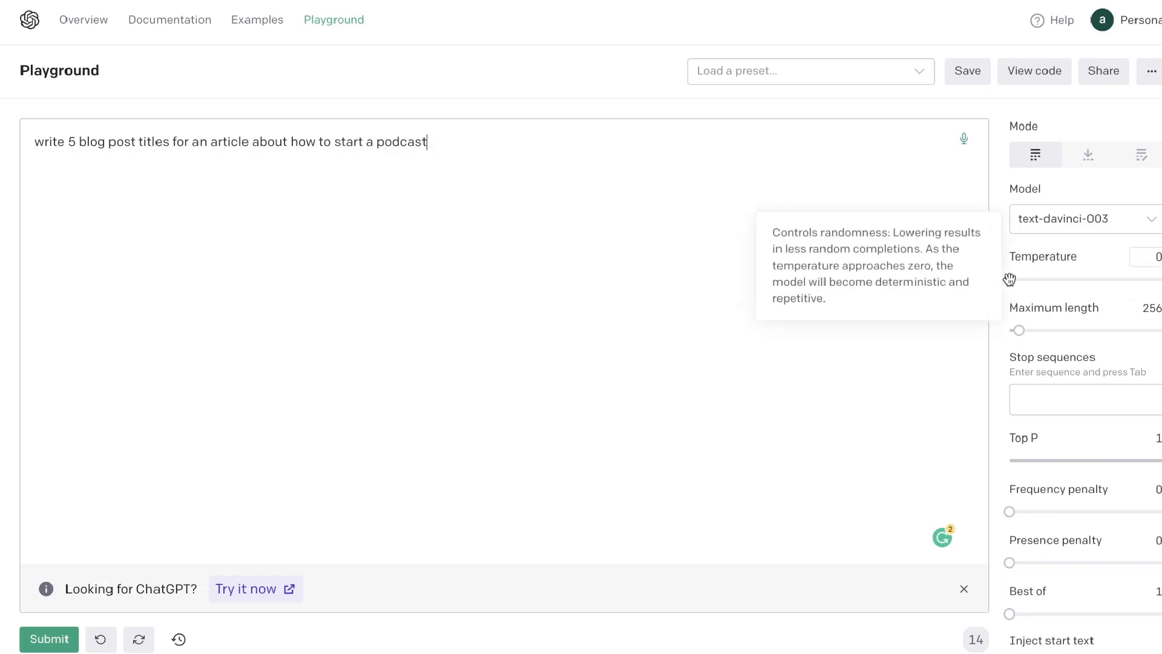
- Generate five podcast blog post titles at temperature 0
click(48, 639)
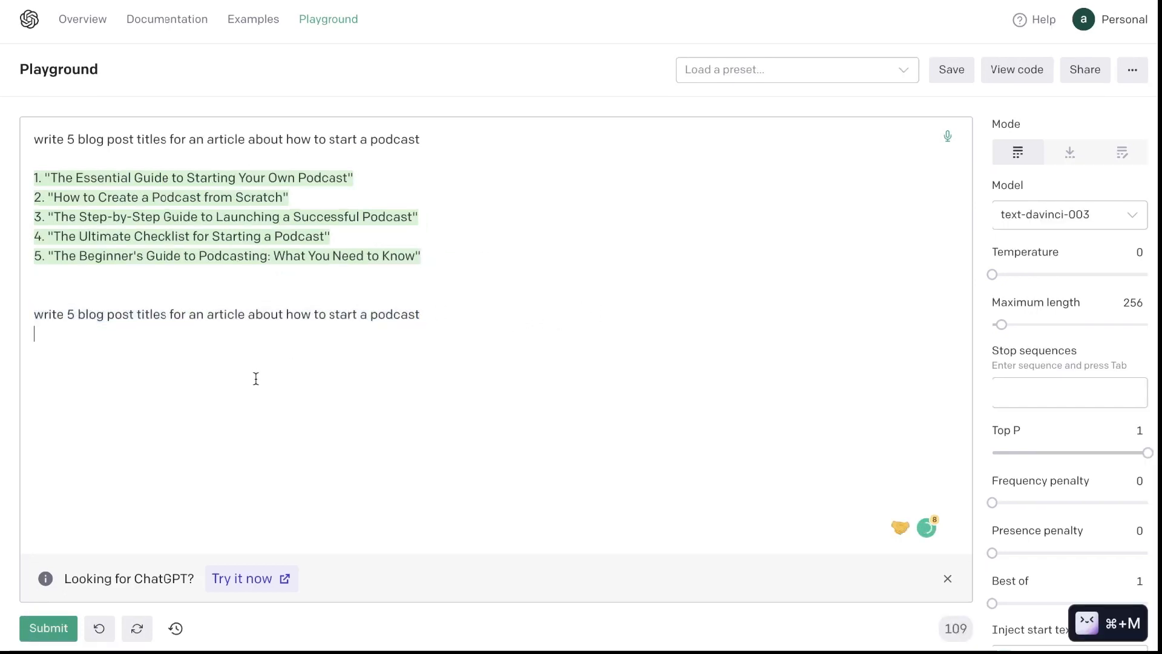
- Raise temperature to 1, regenerate podcast titles, and highlight the first set to compare
drag(993, 274, 1022, 274)
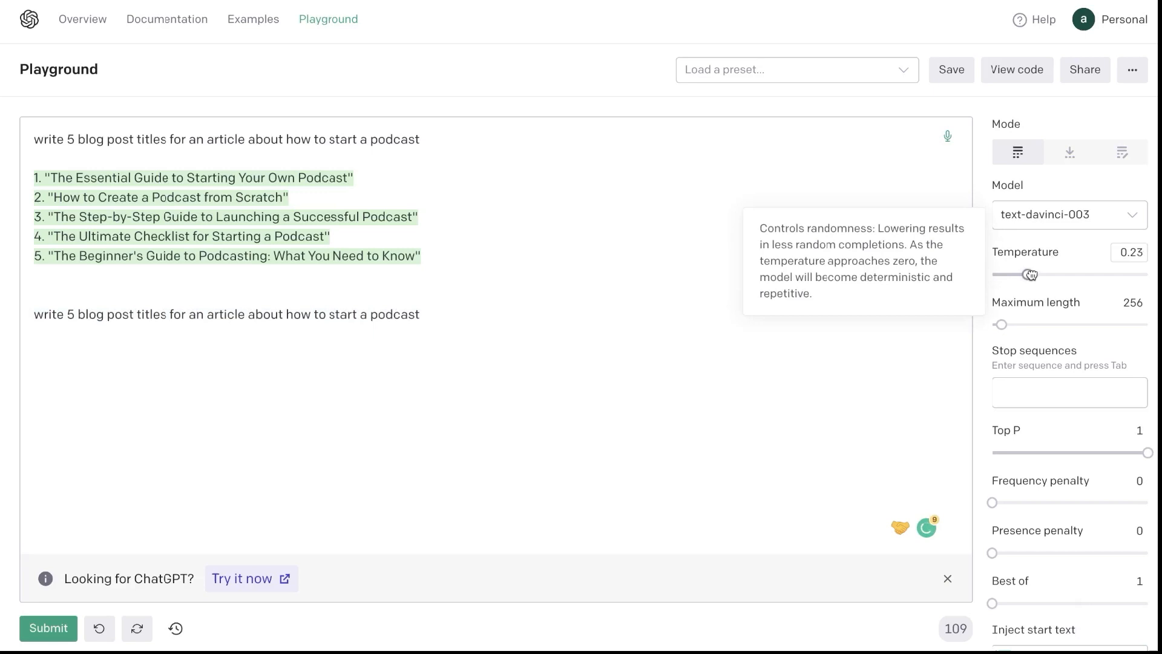
drag(1021, 275, 1149, 274)
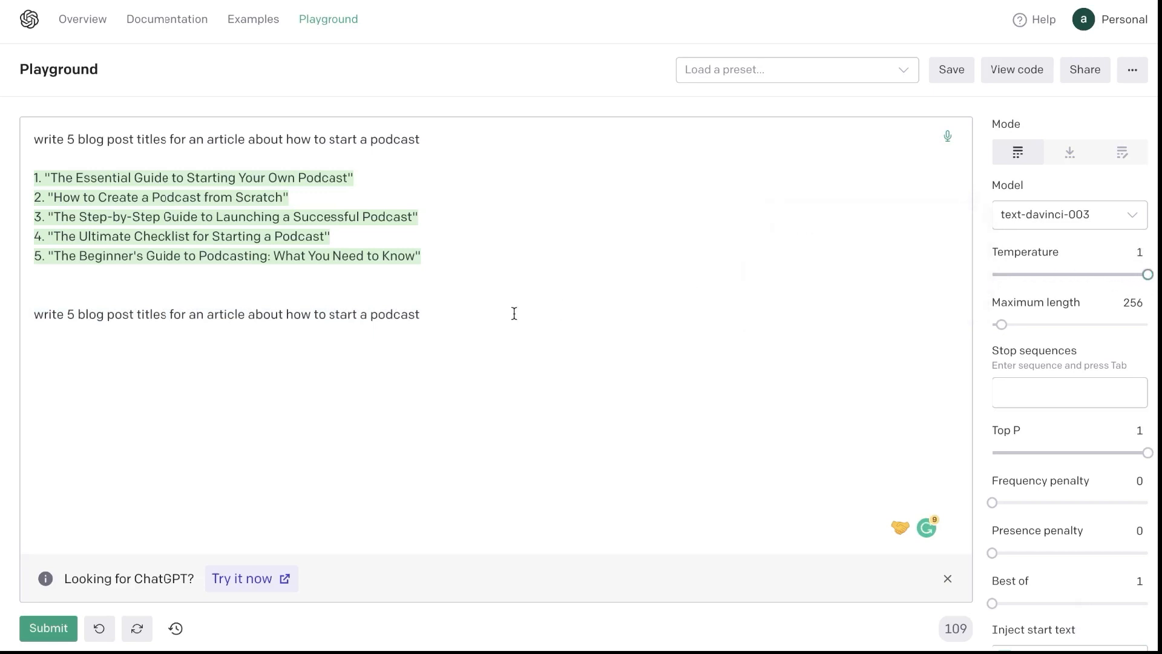
click(48, 628)
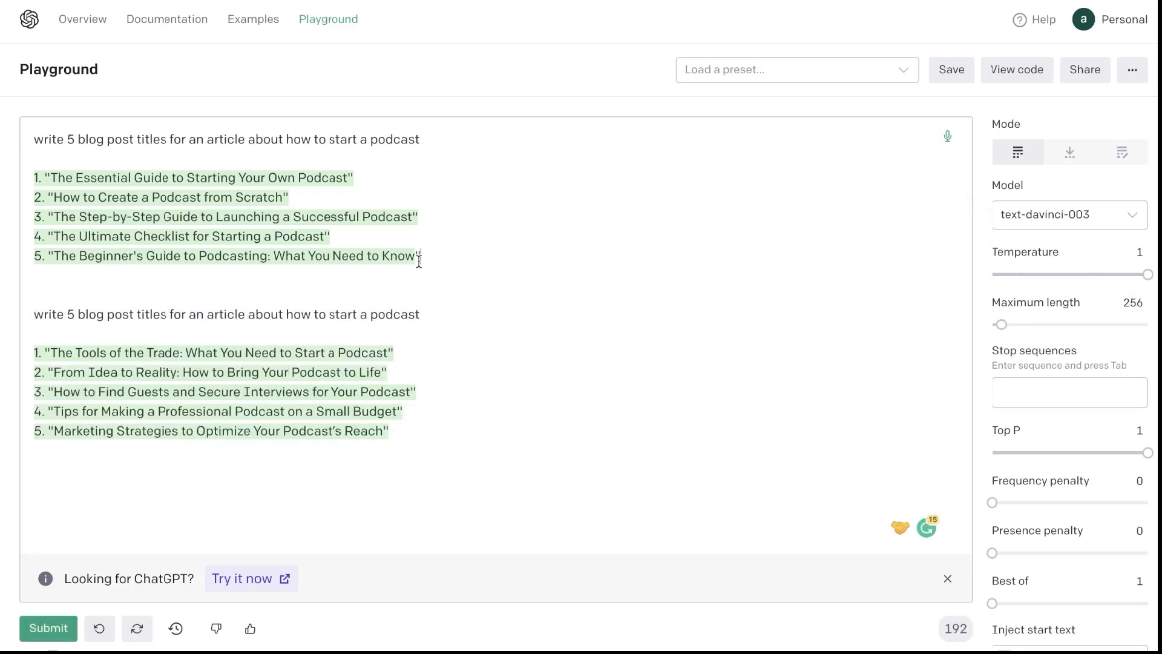
drag(48, 177, 420, 256)
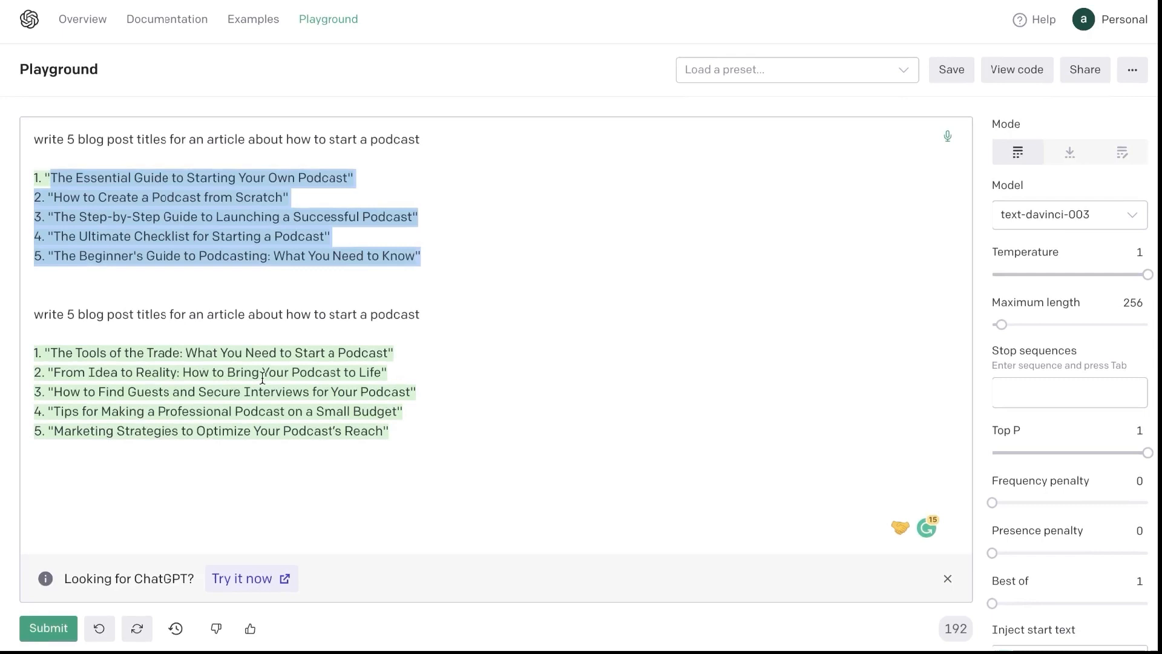
click(516, 418)
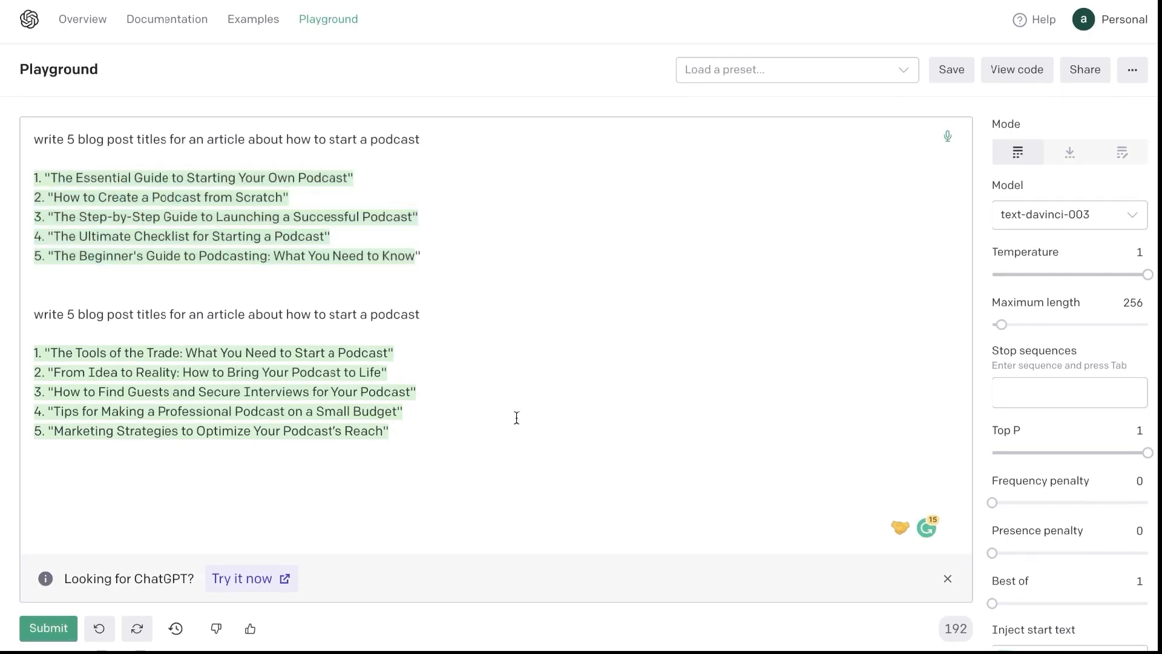
mouse_move(1150, 286)
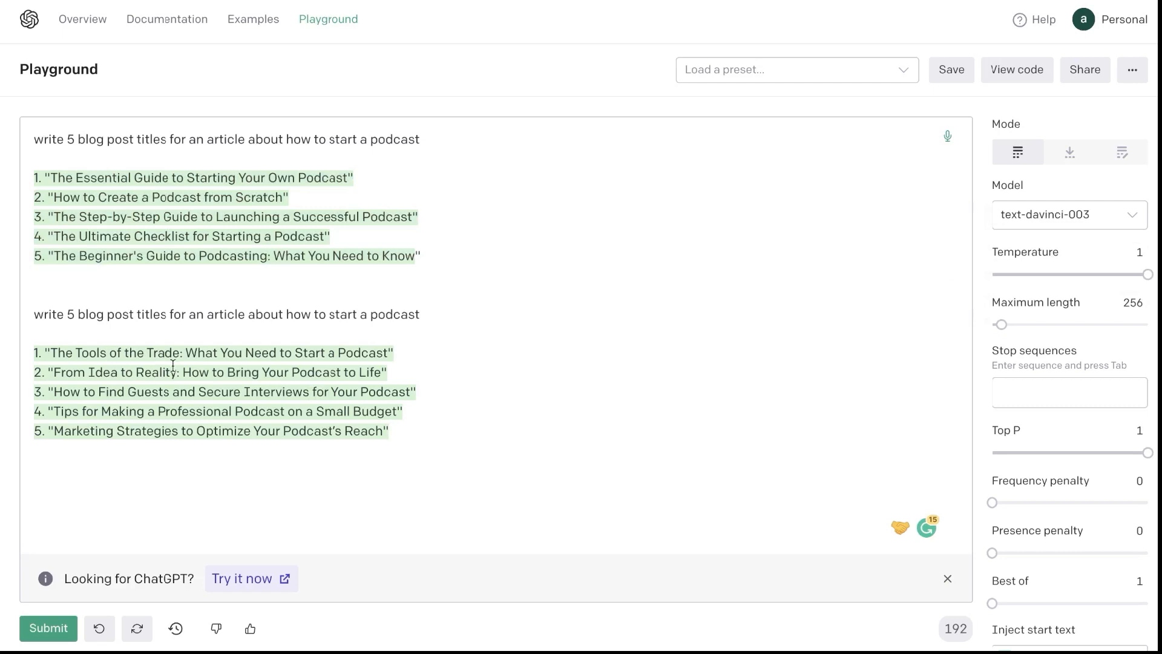
mouse_move(118, 400)
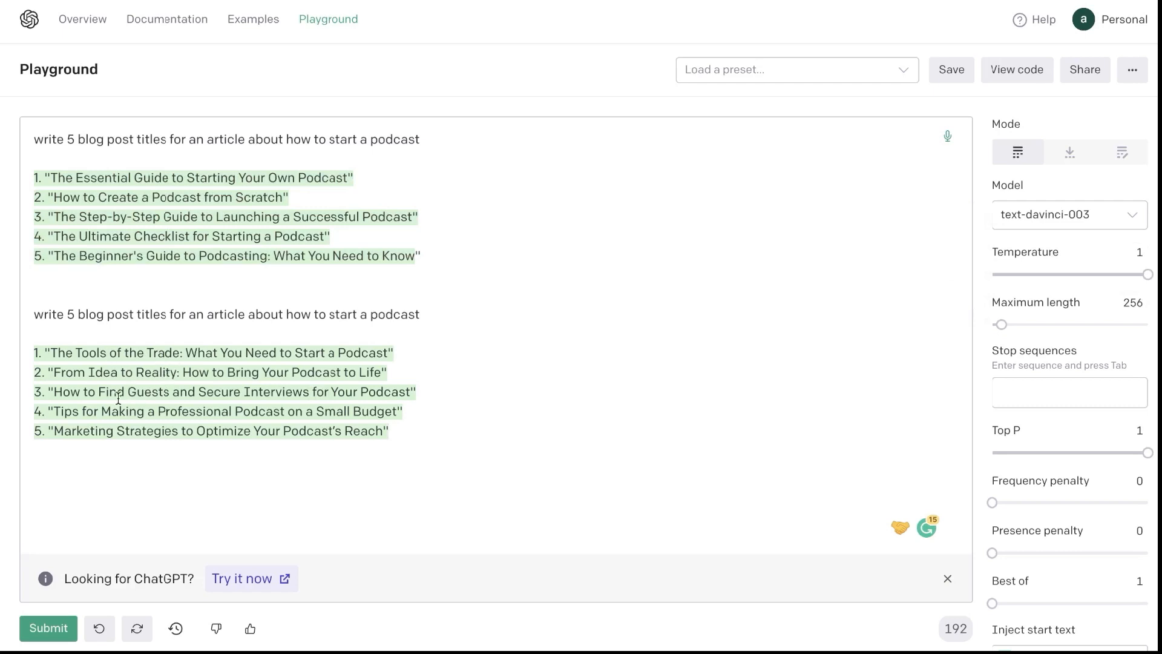
mouse_move(309, 395)
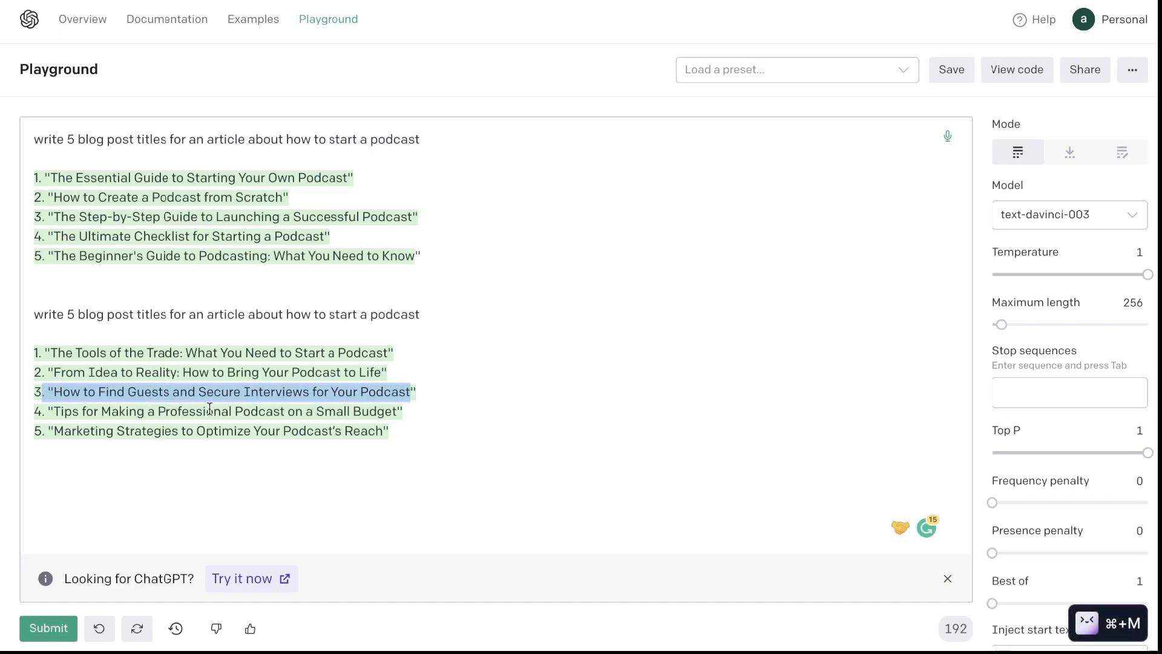
mouse_move(268, 436)
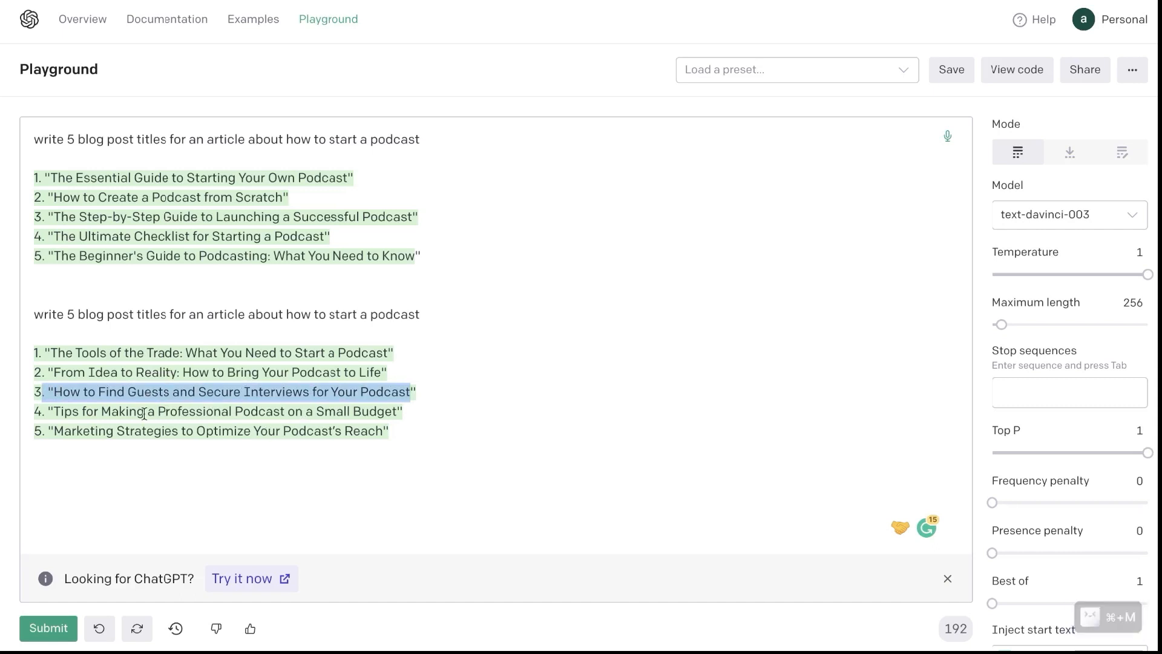
mouse_move(300, 411)
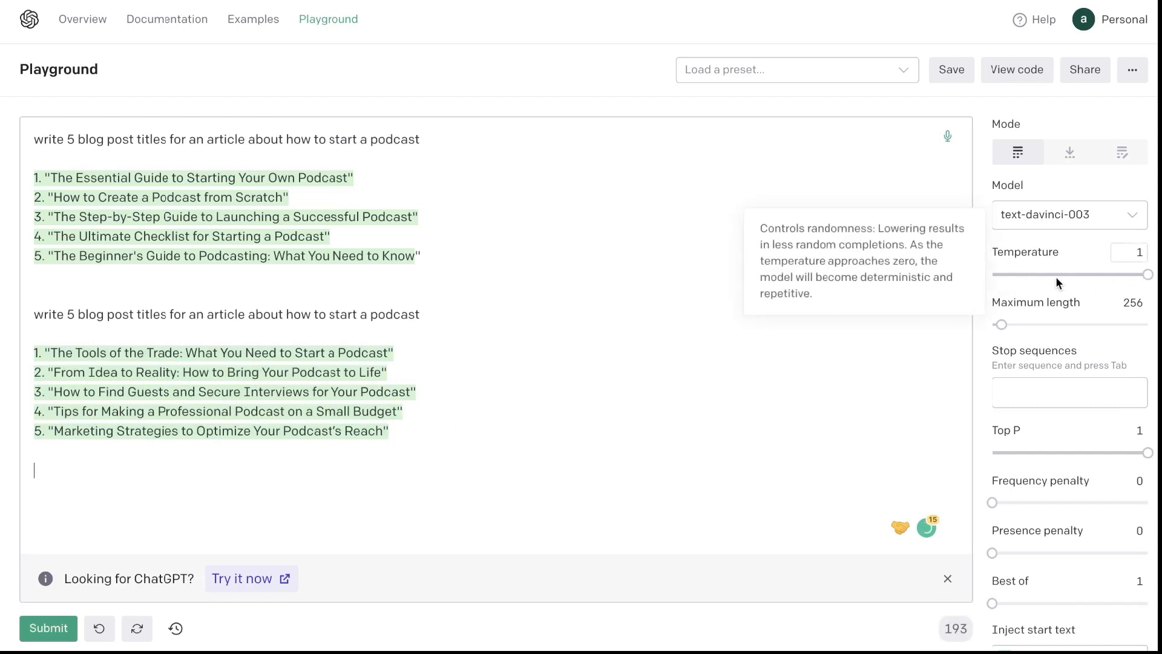
mouse_move(1047, 286)
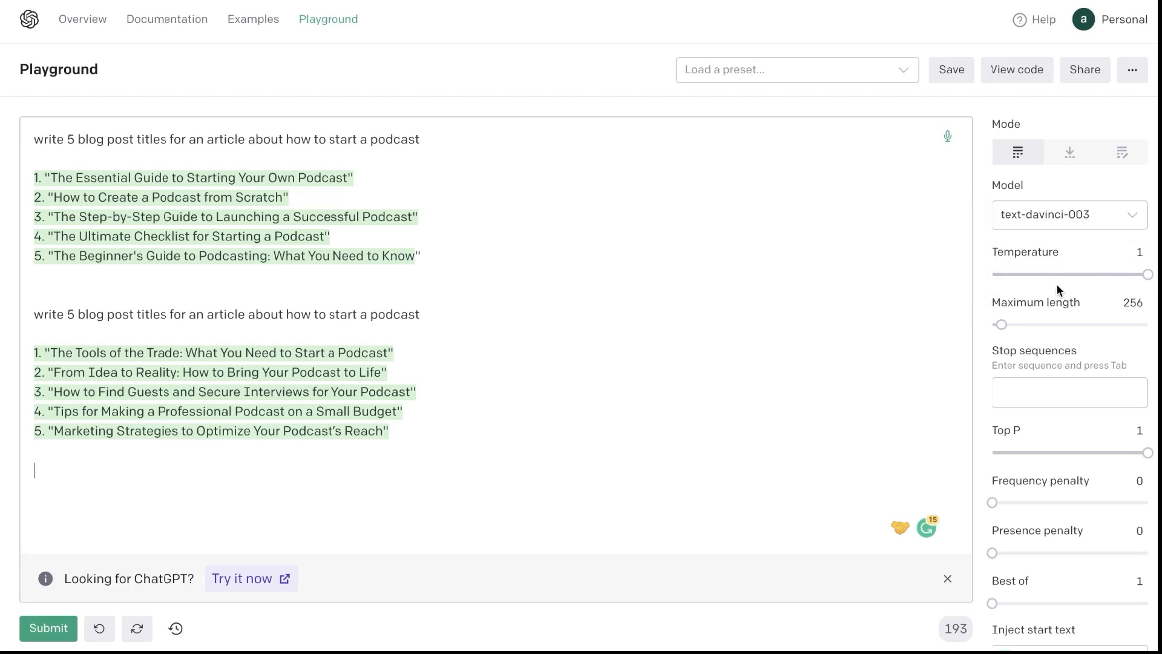
- Lower the Temperature slider from 1 to 0.69
drag(1149, 273, 1109, 273)
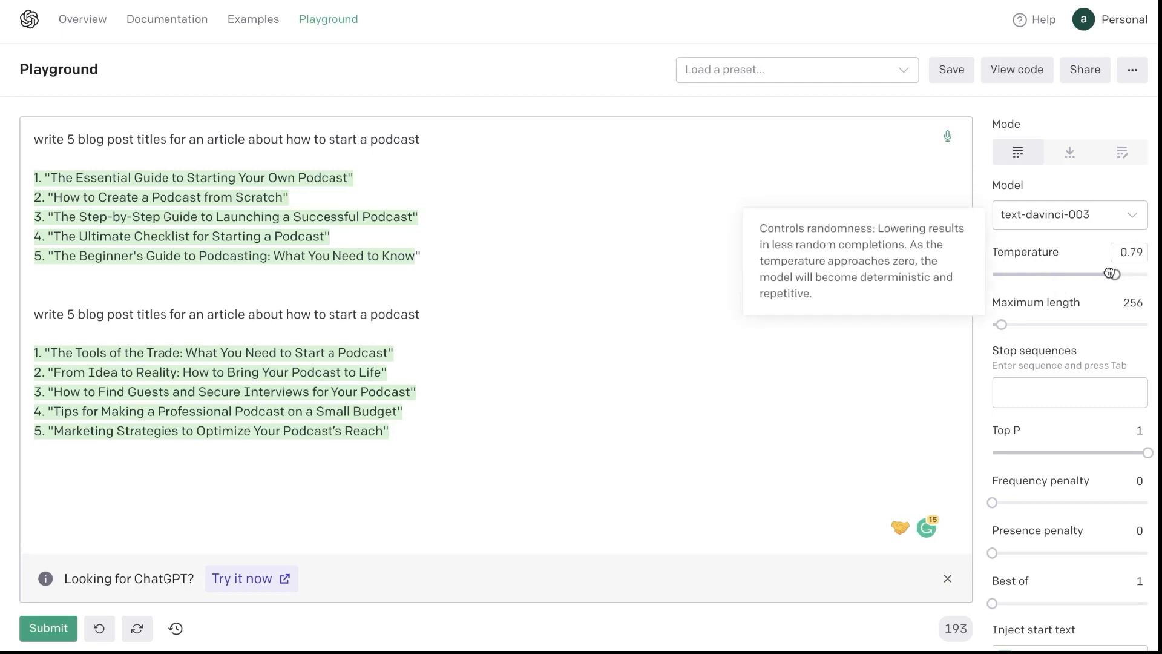
drag(1109, 274, 1093, 273)
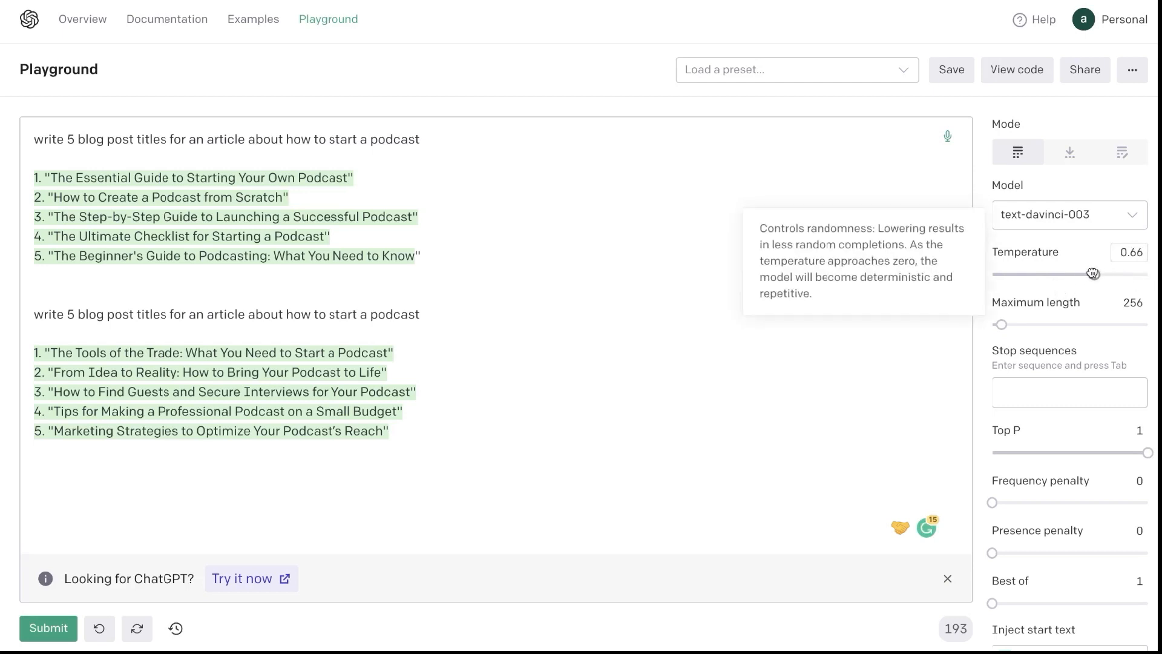
drag(1093, 274, 1099, 274)
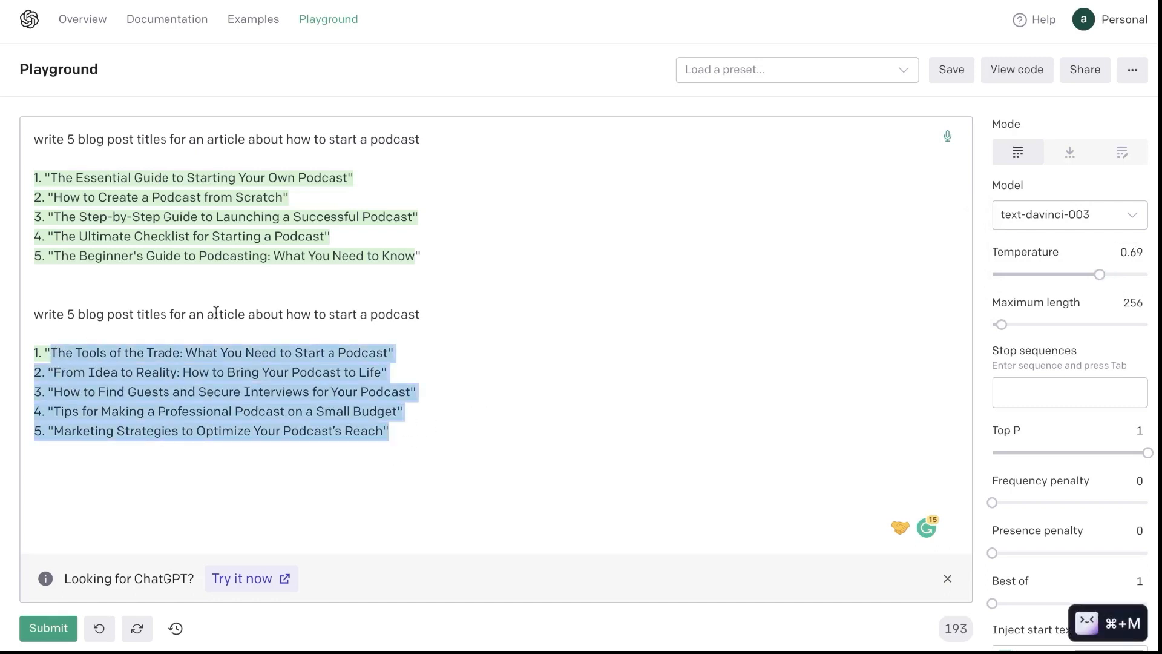
mouse_move(819, 276)
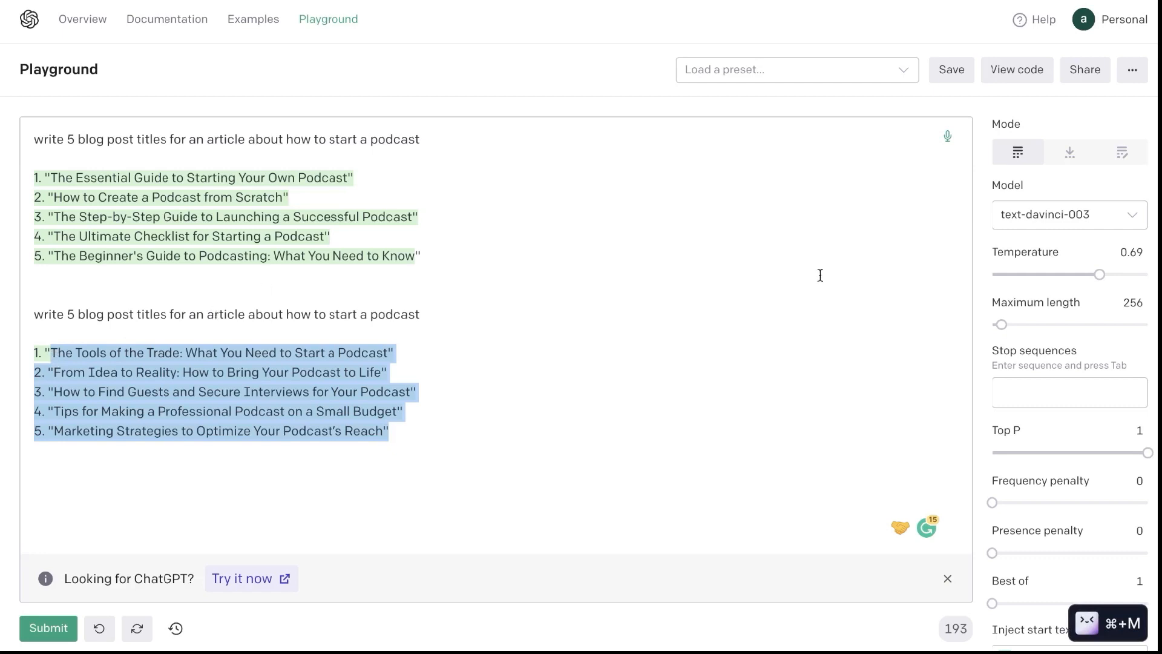
mouse_move(998, 279)
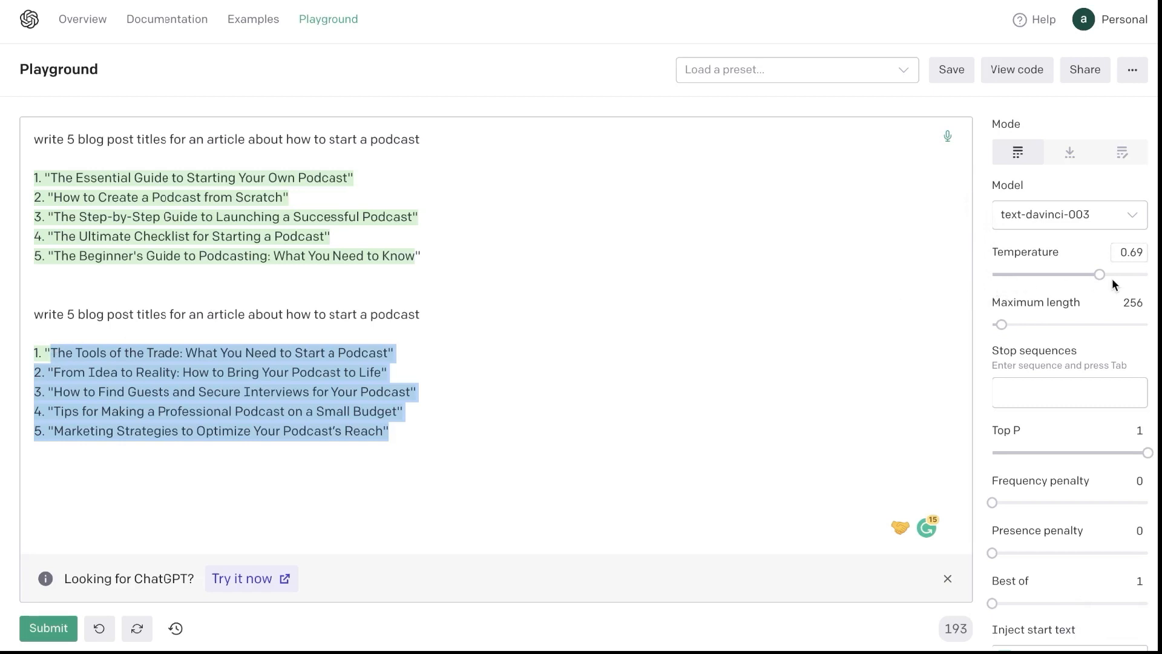
mouse_move(1101, 282)
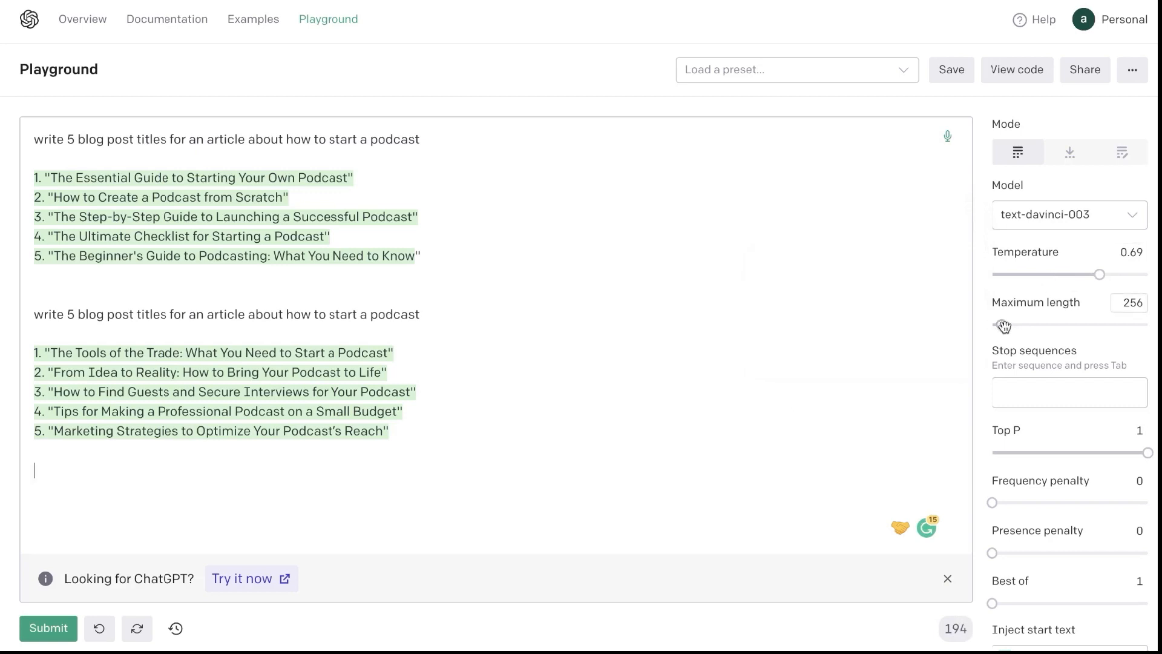
- Try several Maximum length values, then settle on 2567 tokens
drag(1003, 326, 1086, 325)
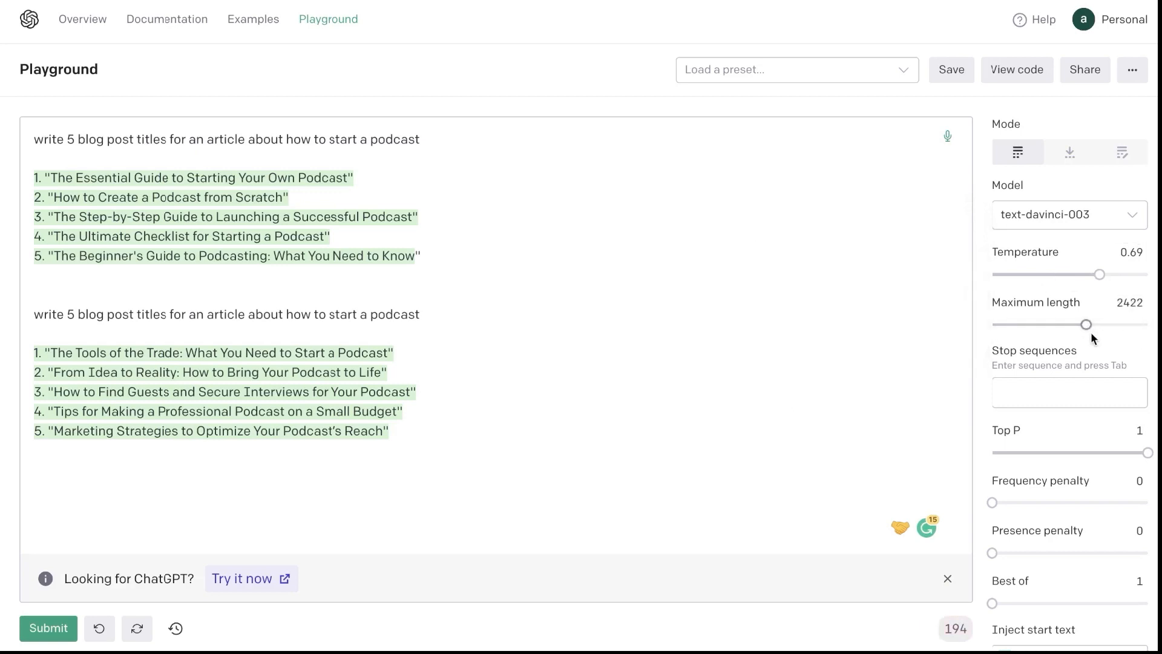
drag(1086, 324, 1054, 325)
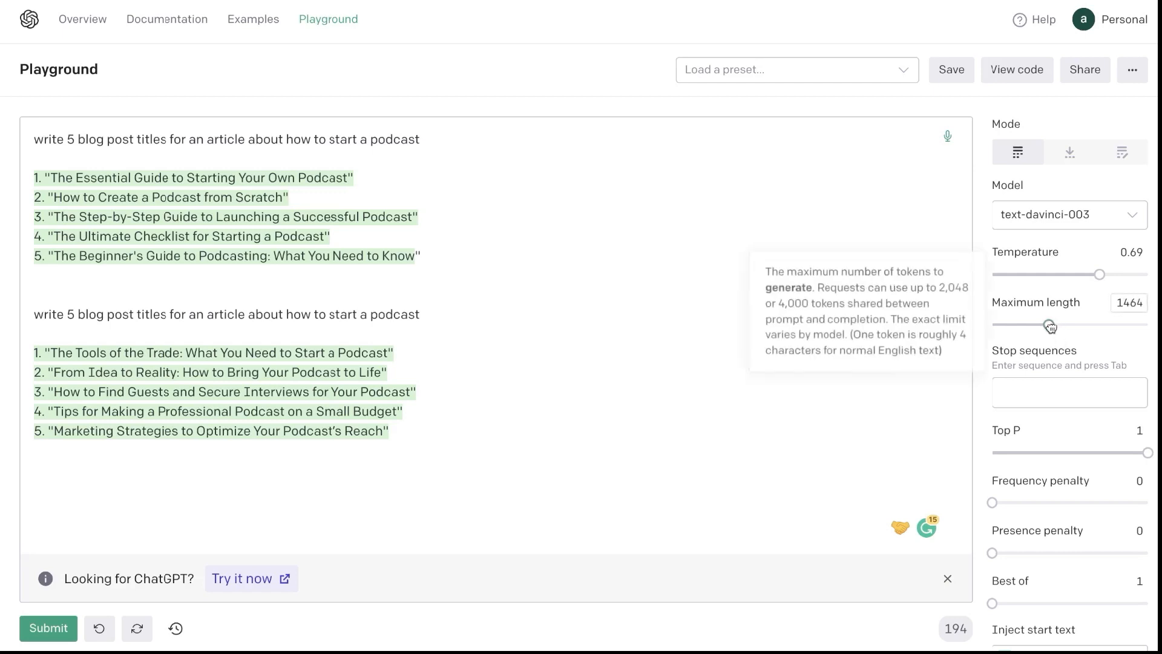
drag(1050, 323, 1008, 324)
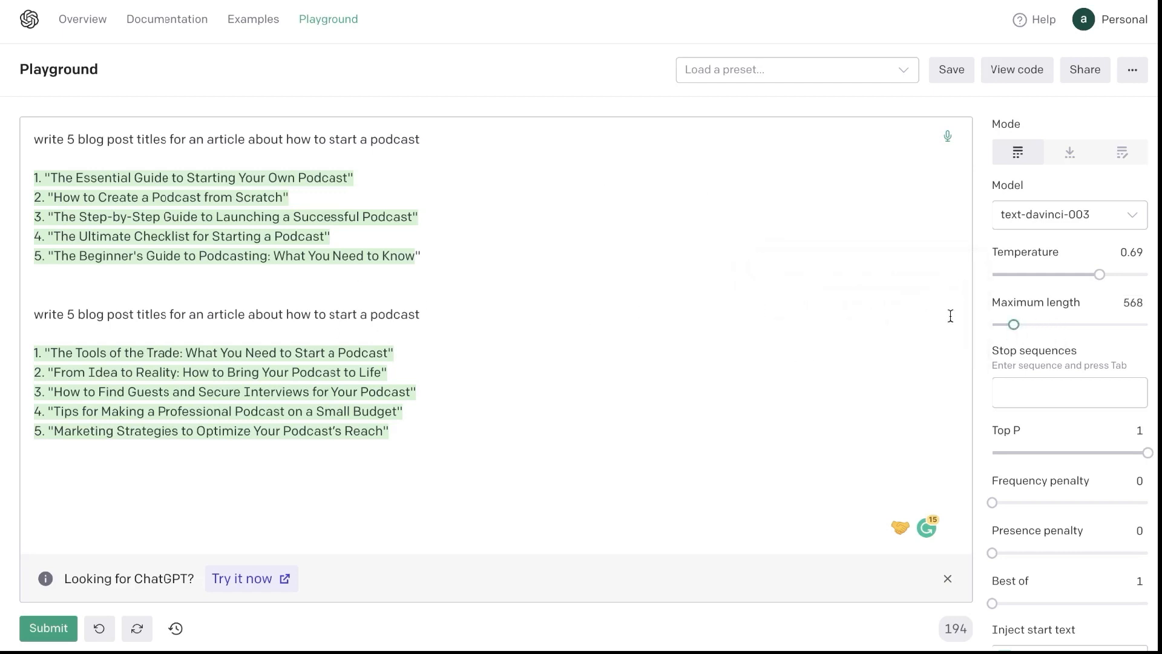
drag(1012, 325, 1006, 324)
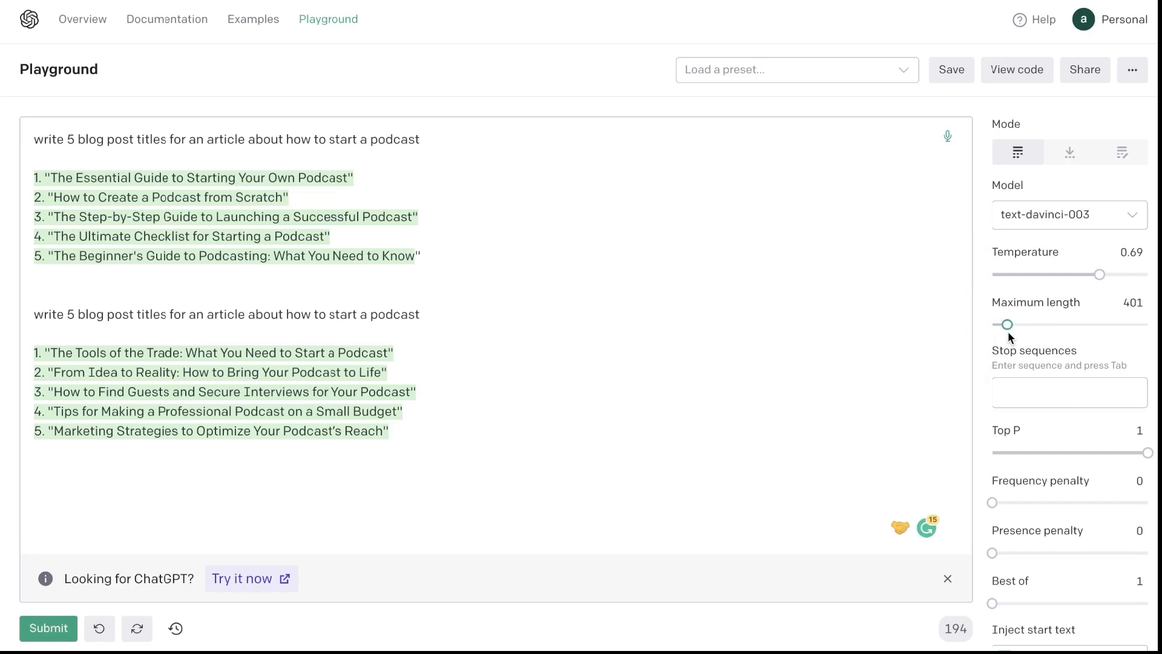
drag(1006, 325, 1080, 325)
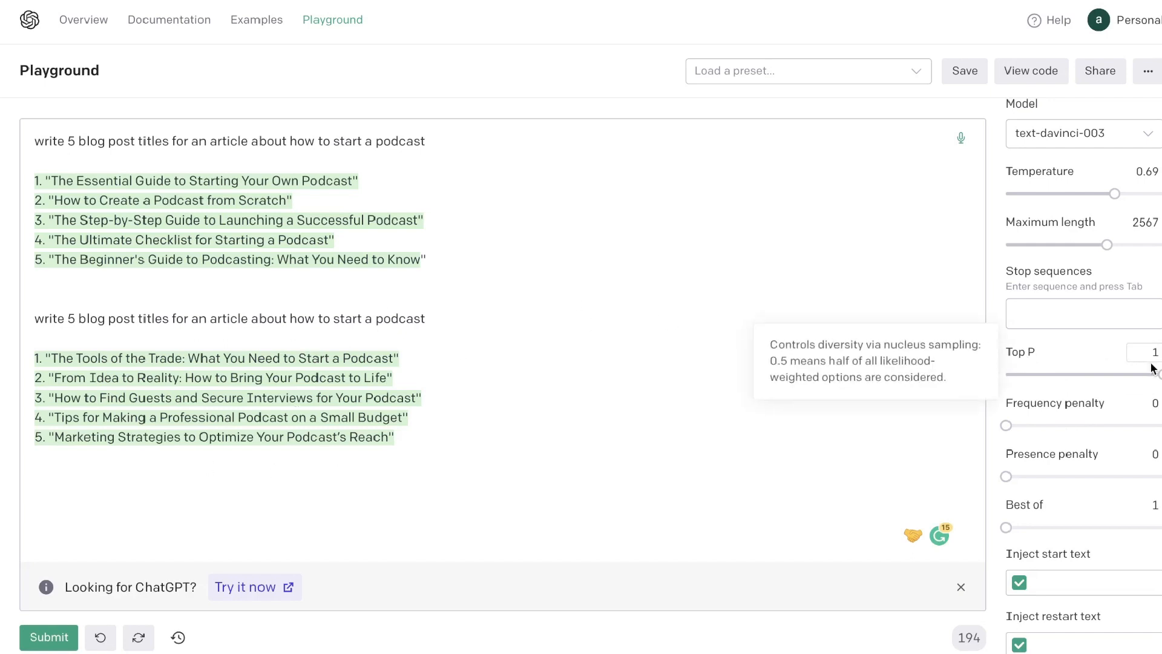
mouse_move(1040, 429)
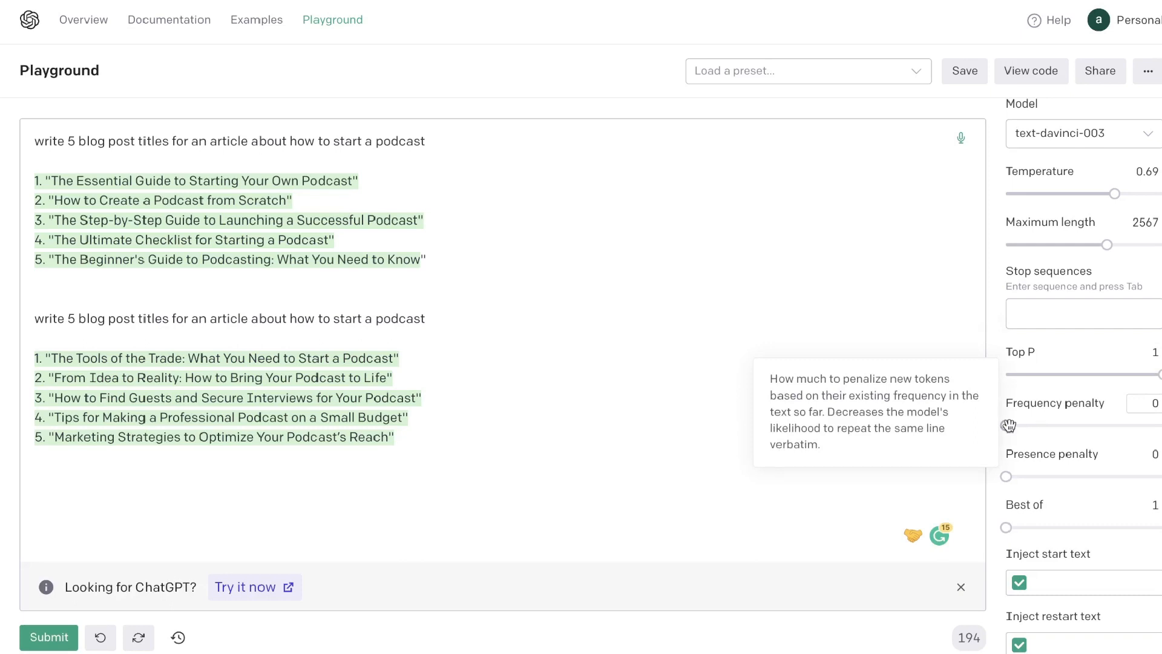
- Raise the frequency penalty from 0 to 0.26, leaving presence penalty at 0
drag(1007, 425, 1030, 425)
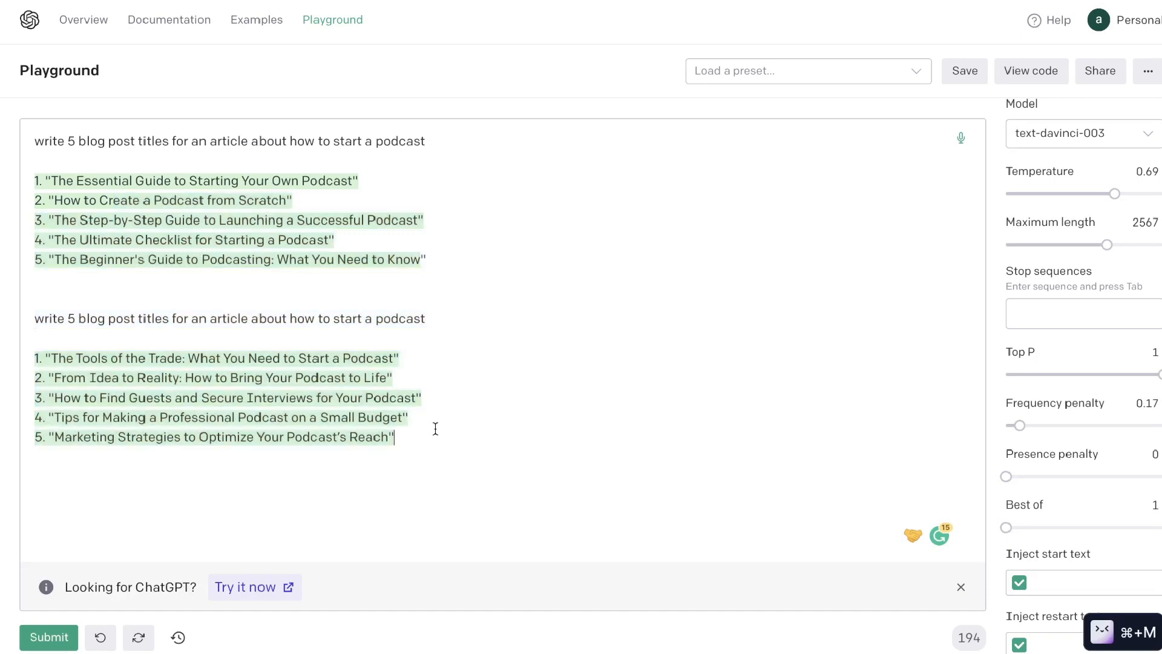
mouse_move(1047, 439)
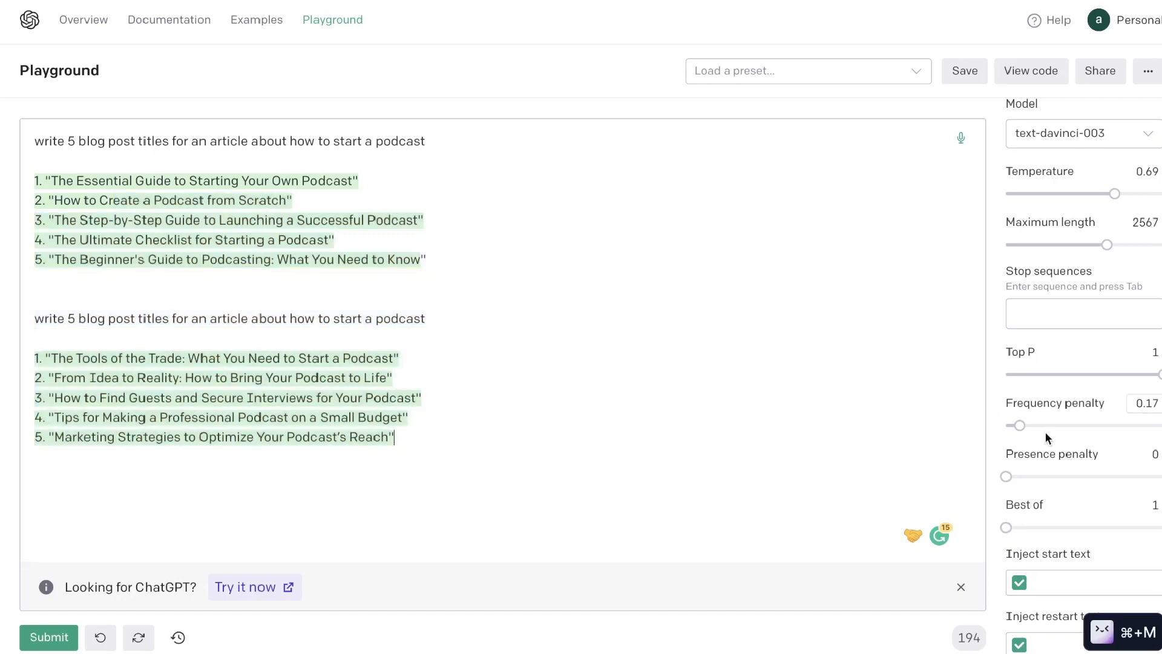
mouse_move(1019, 426)
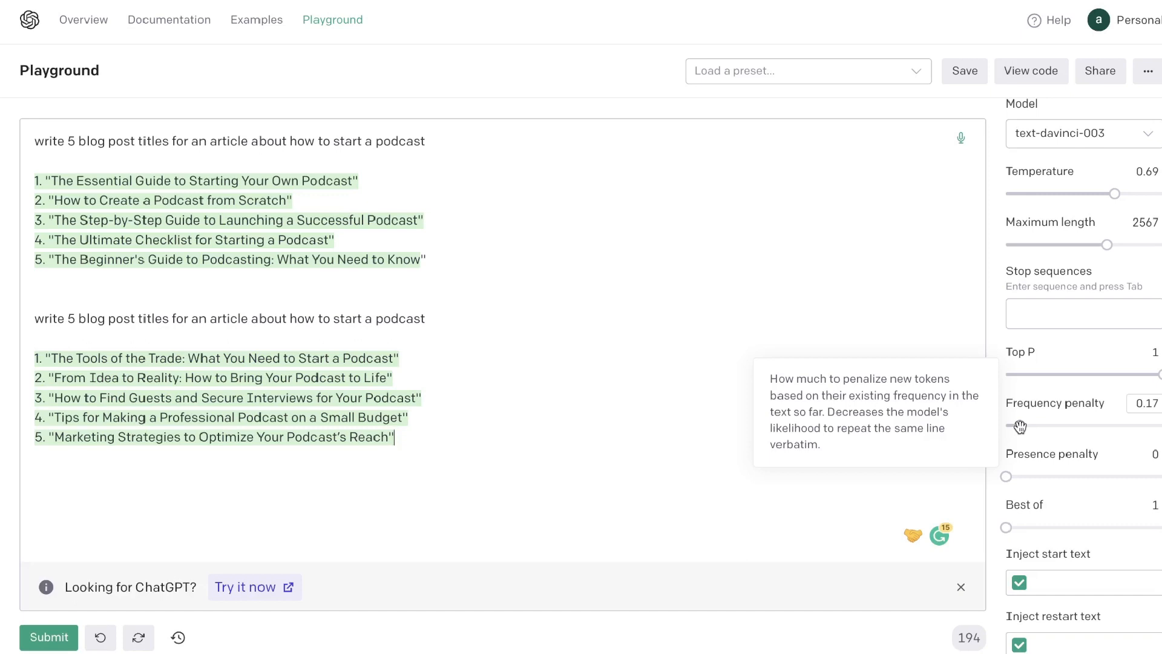
drag(1019, 426, 1026, 426)
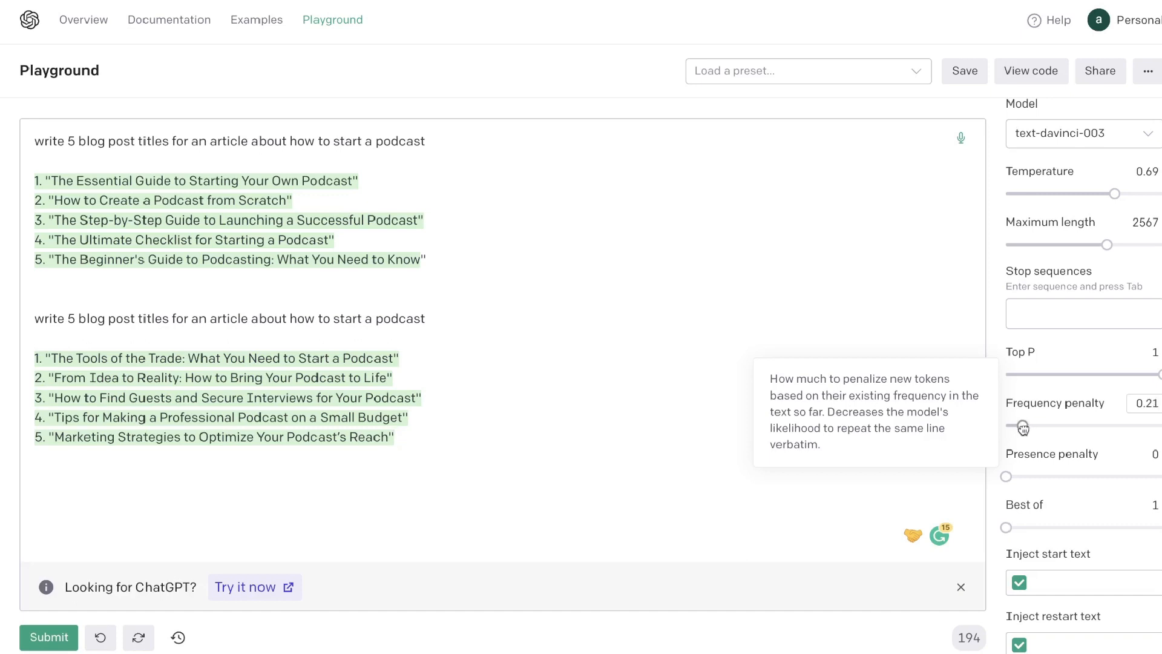
drag(1021, 426, 1027, 425)
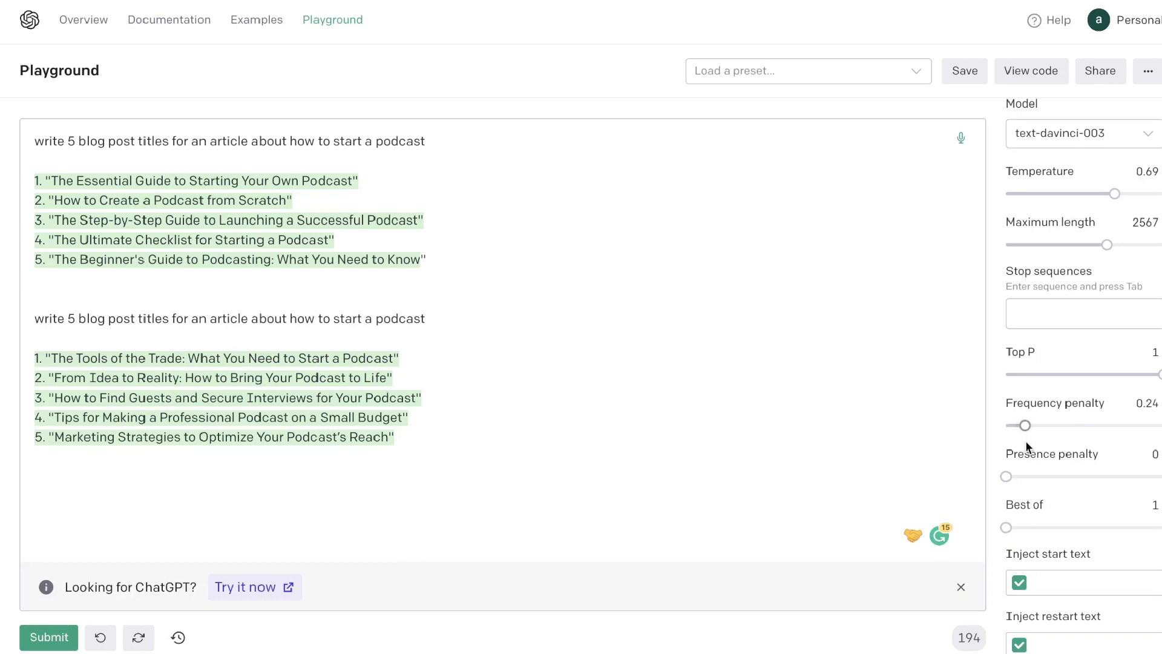
drag(1027, 425, 1029, 424)
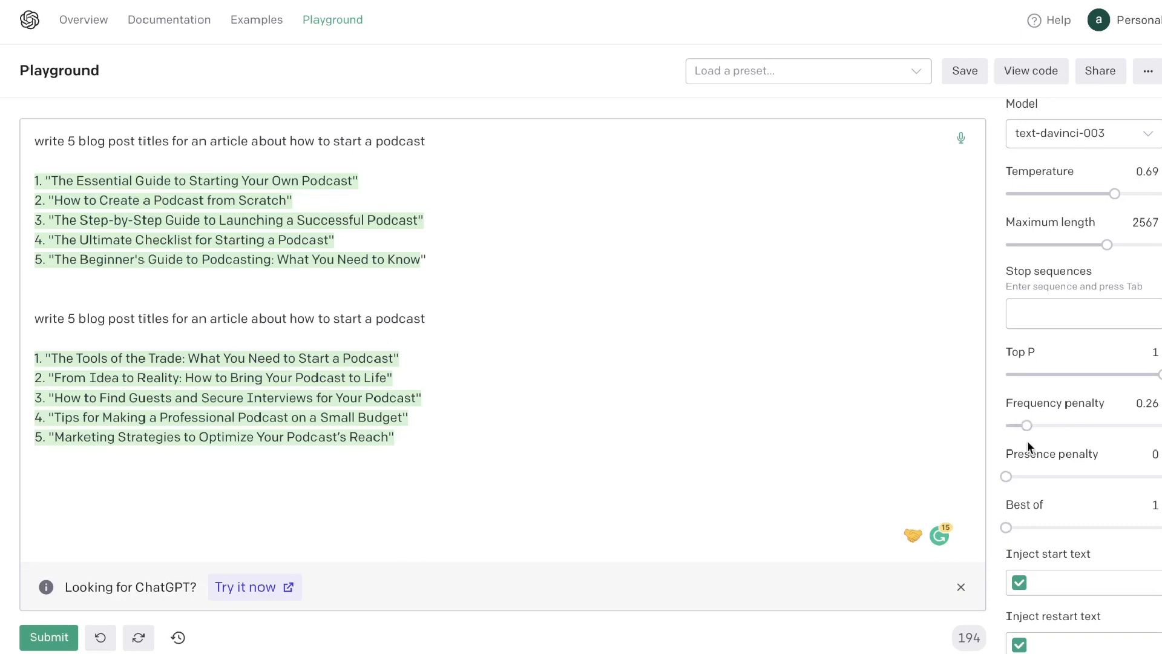
mouse_move(861, 317)
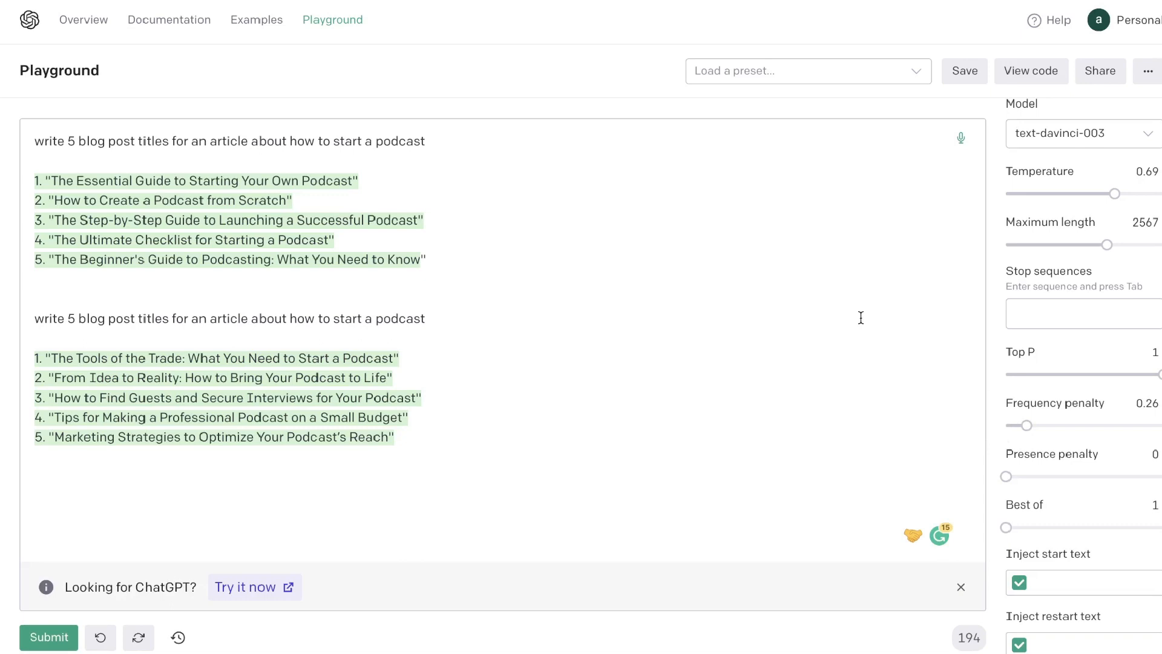
mouse_move(1021, 403)
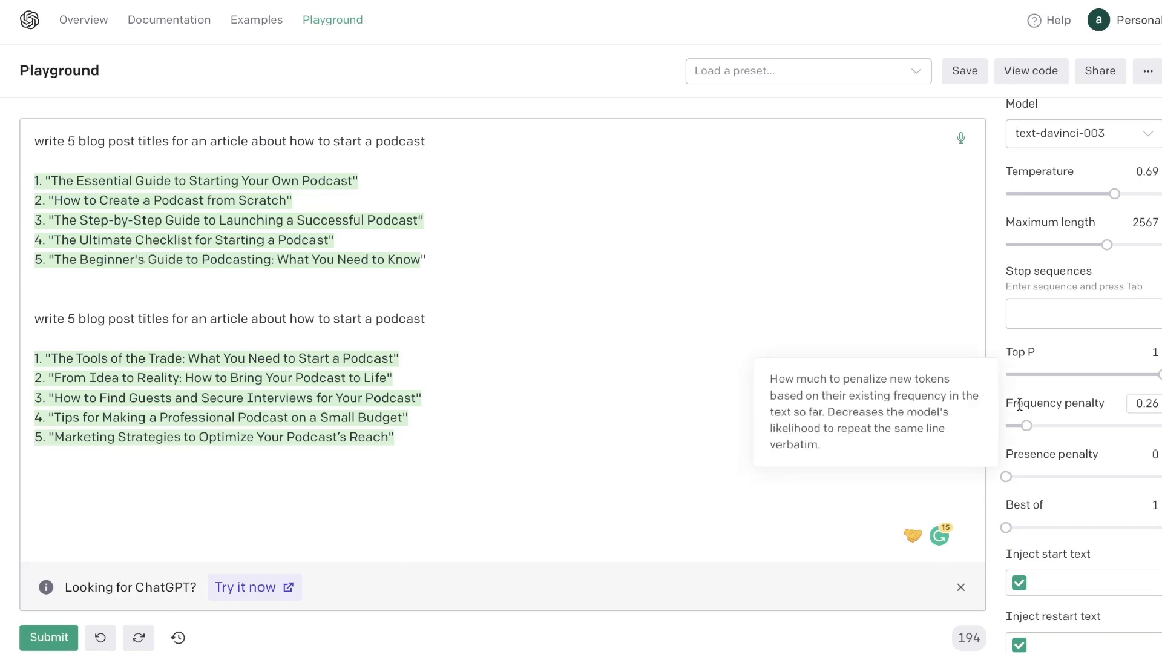
mouse_move(1019, 475)
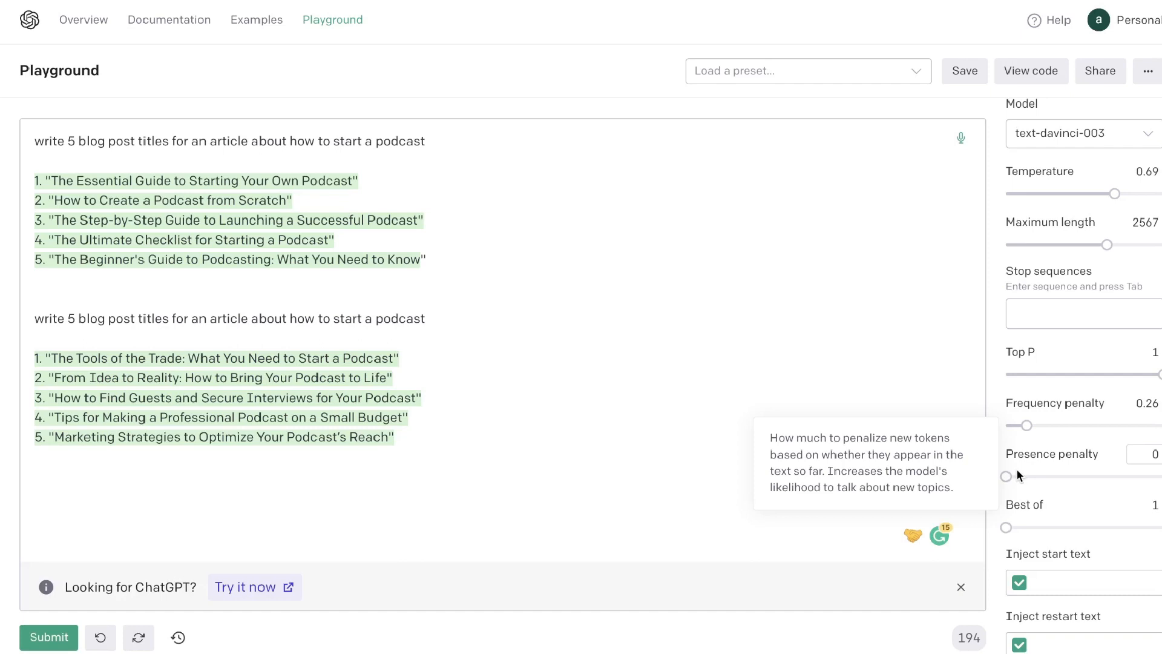
mouse_move(1027, 482)
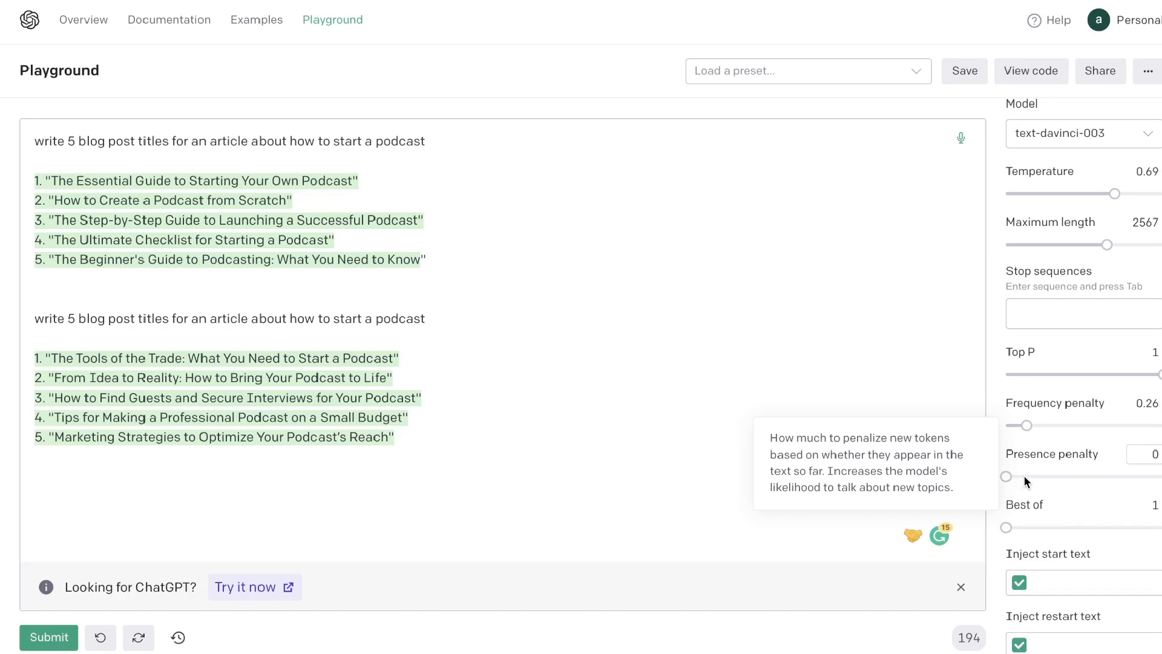
mouse_move(1060, 480)
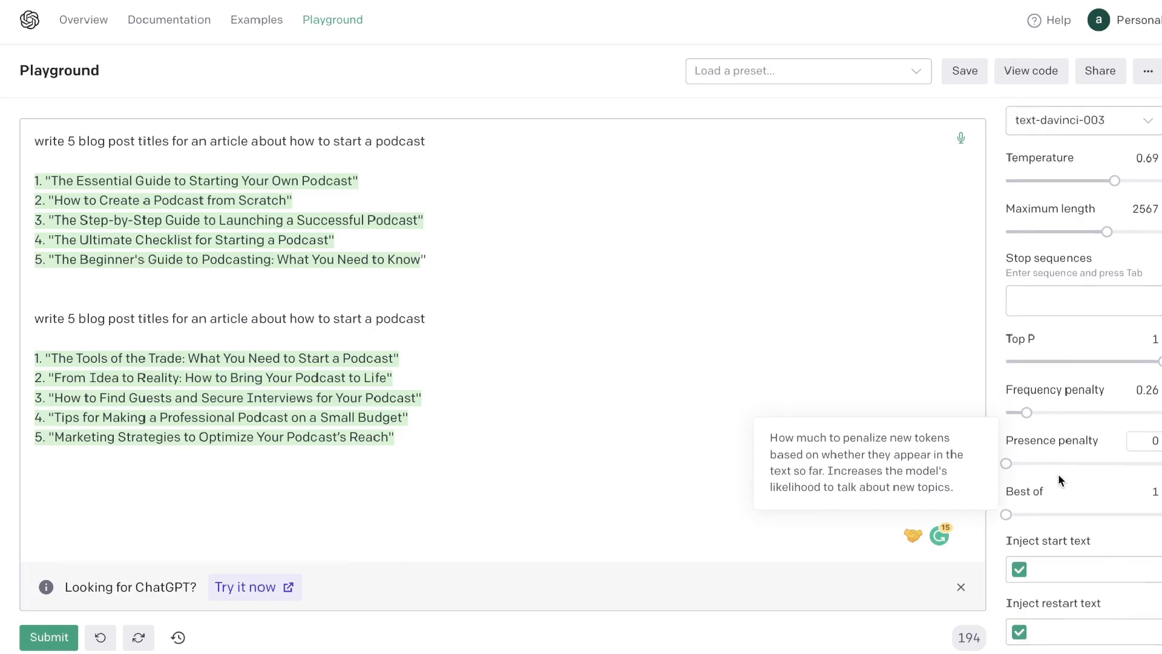
- Prompt for a LinkedIn post on why working from home helps mental health, and generate it
scroll(down, 3)
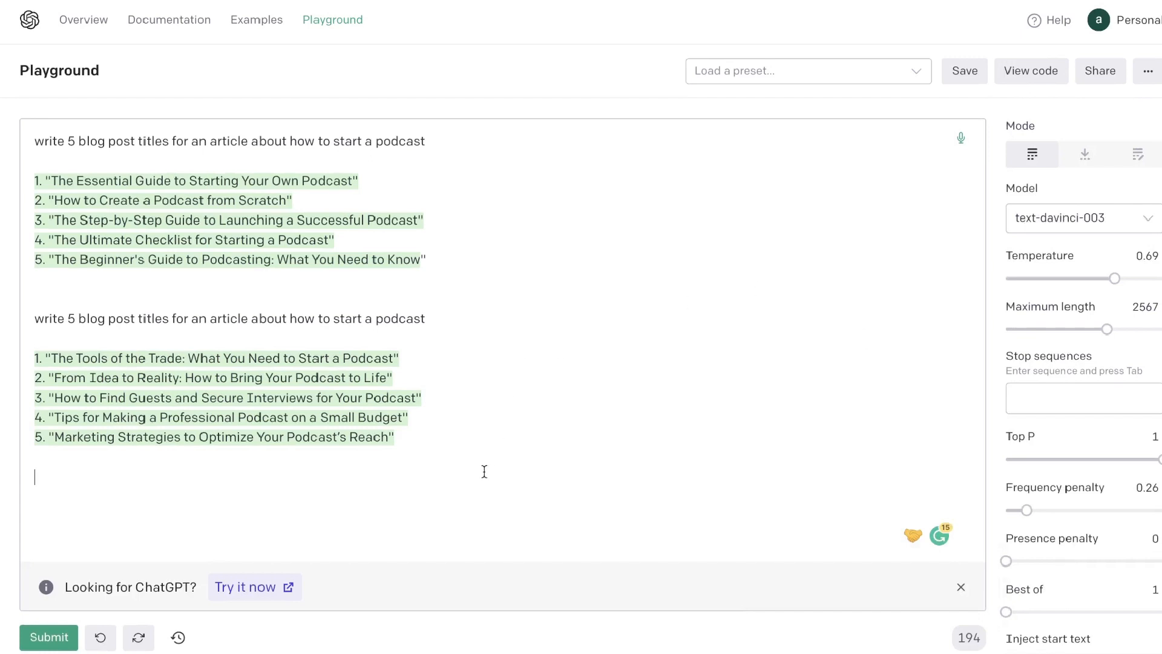
mouse_move(385, 345)
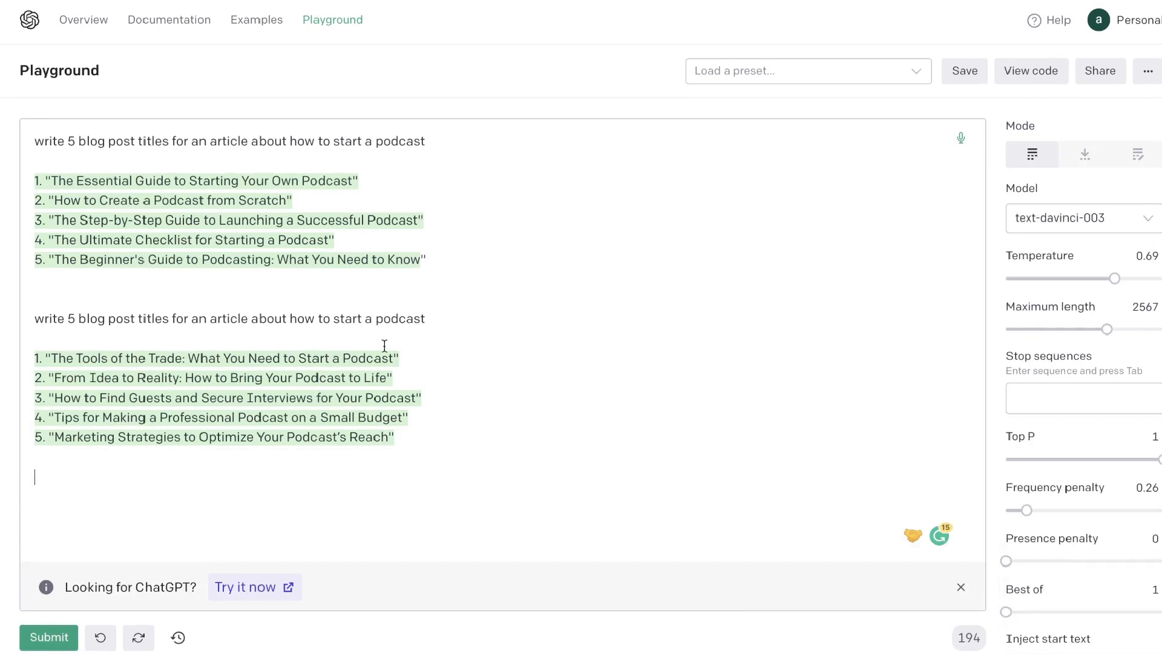
text(write a LinkedIn post about why working on home is good for mental health)
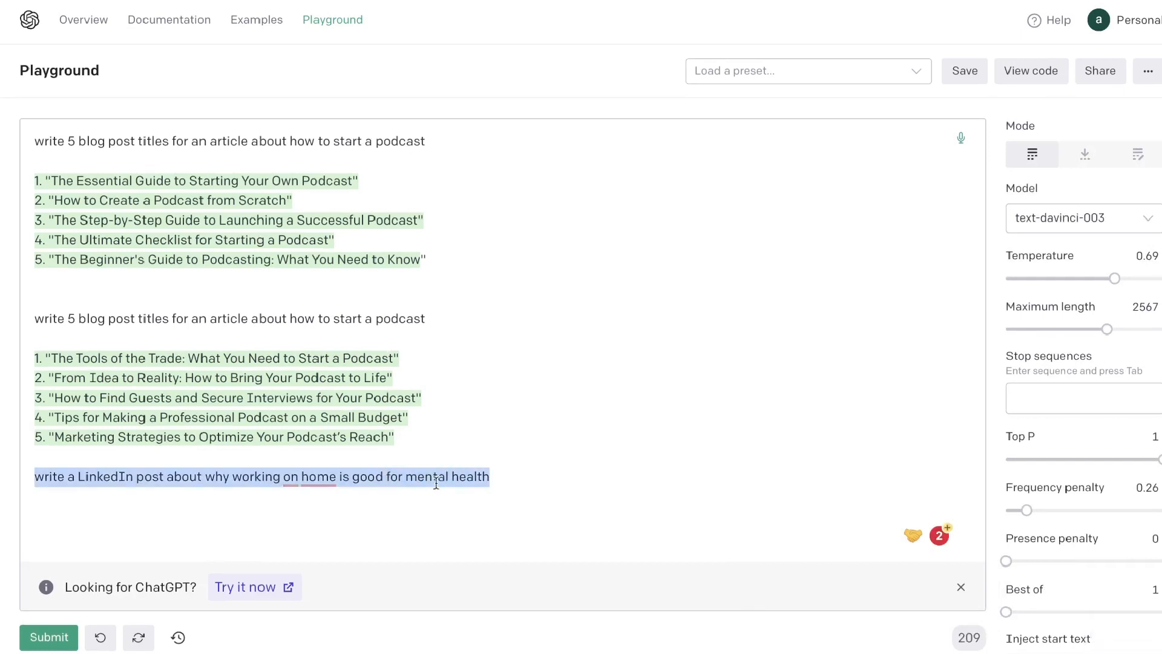
click(490, 477)
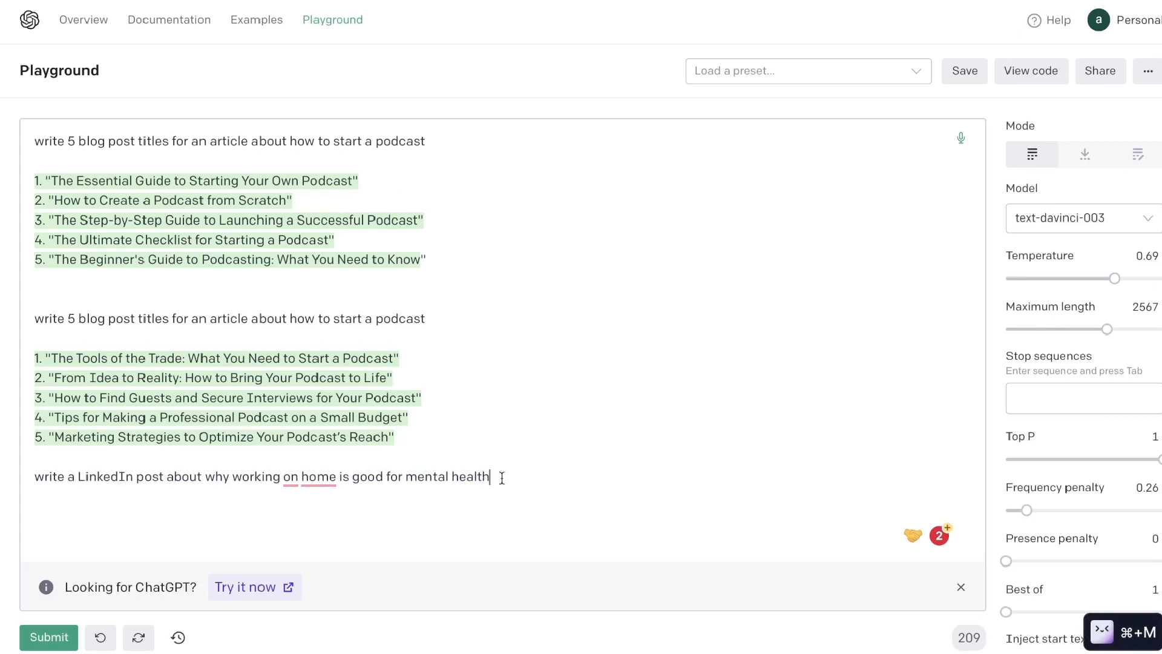
mouse_move(427, 482)
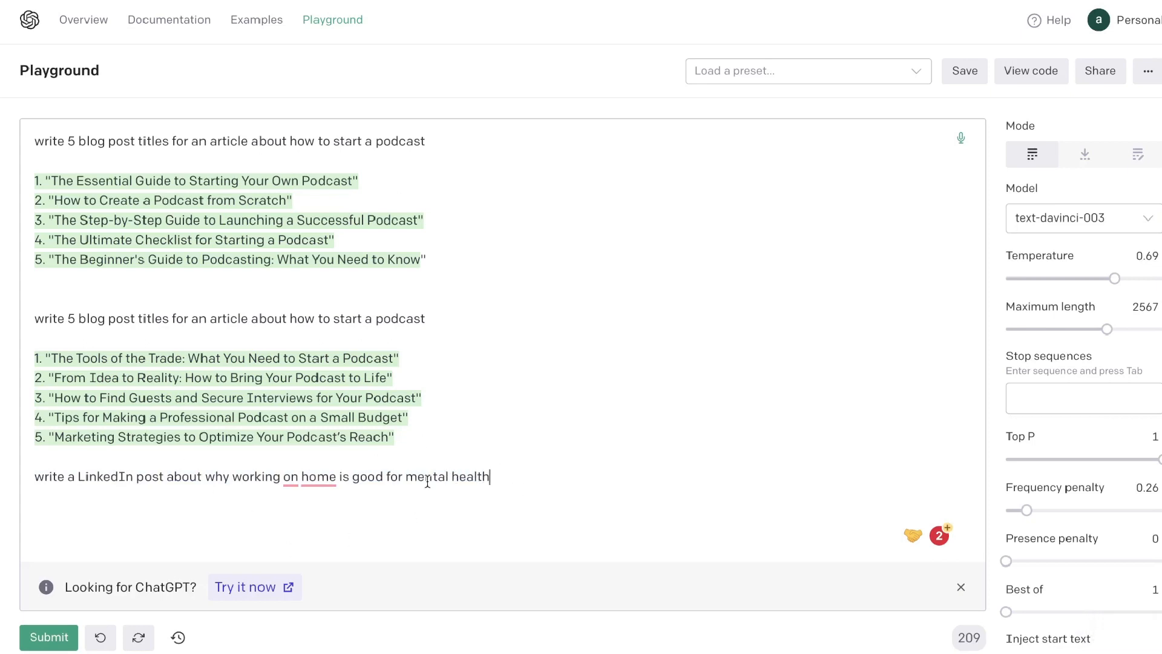
mouse_move(40, 592)
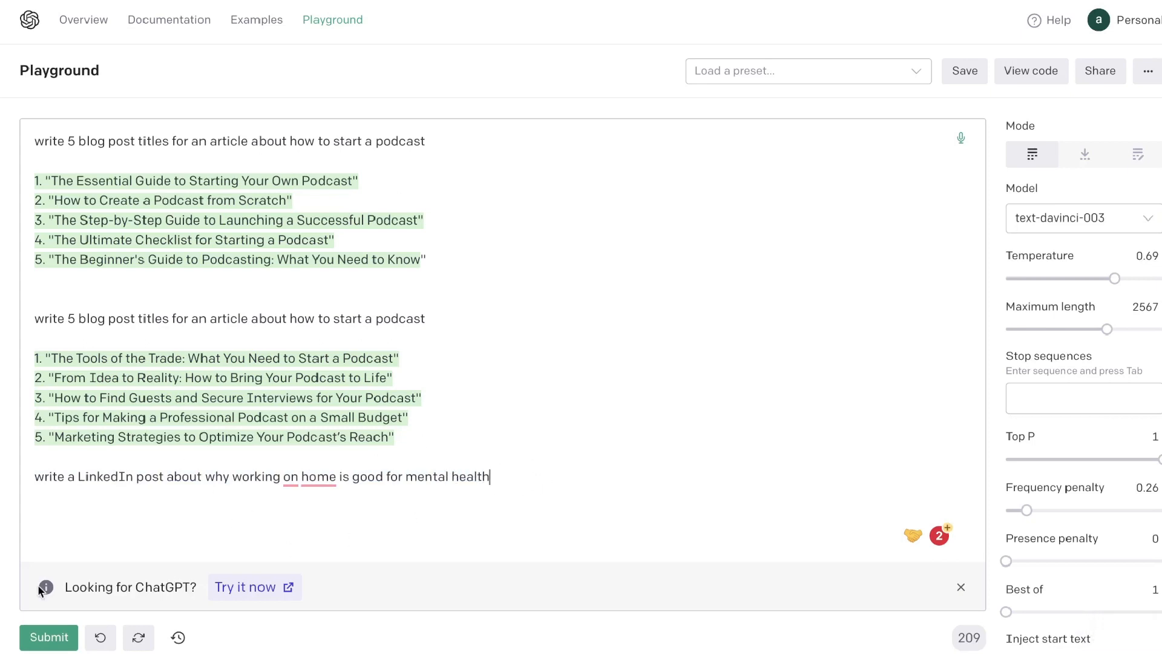
click(48, 636)
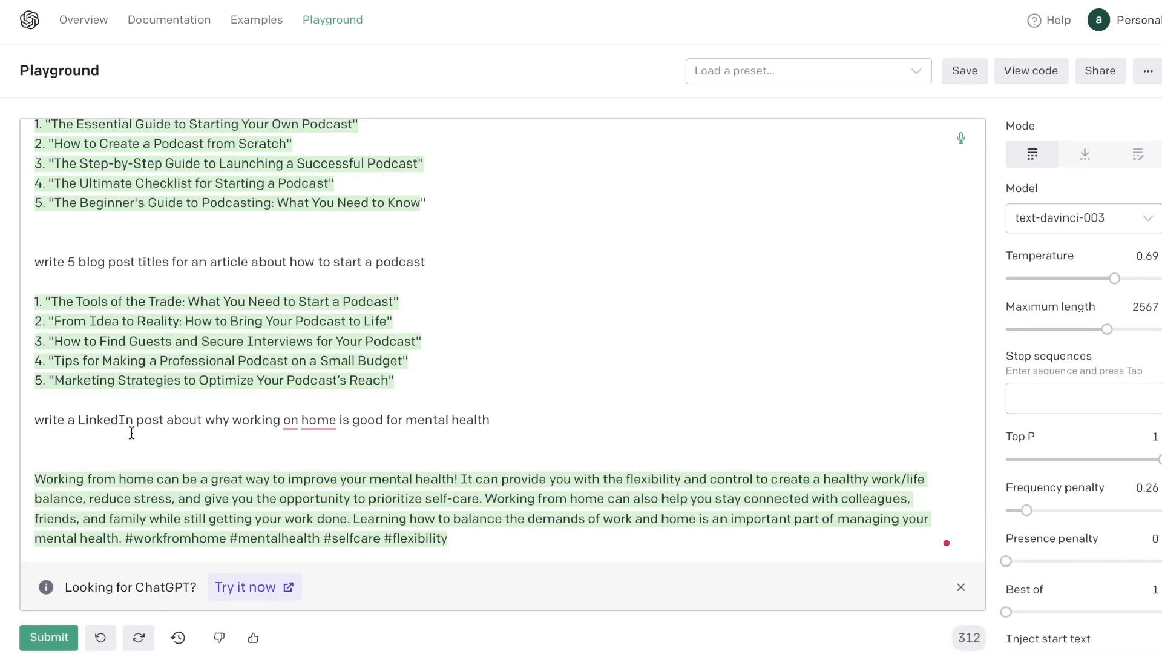
mouse_move(398, 453)
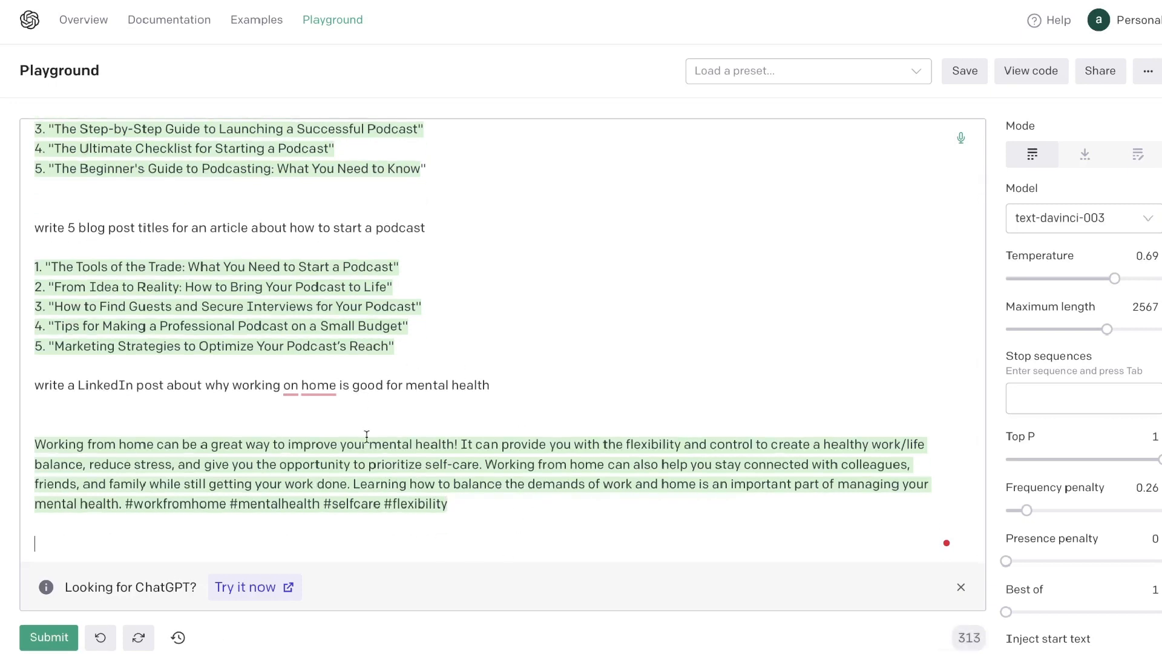
mouse_move(409, 418)
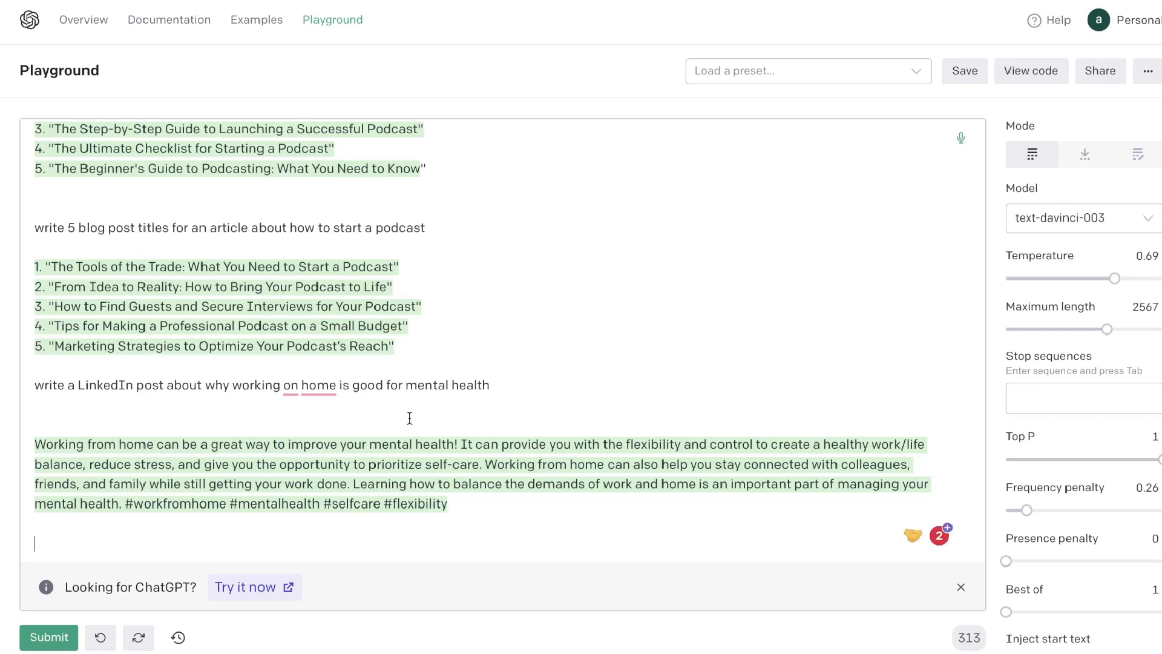
- Enter the 300-word in-depth LinkedIn prompt, correcting 'indept' to 'in-depth', and generate
text(write a 300-word minimum indept, engaging LinkedIn post about why working on home is good for mental health and speak in the first person when applicable)
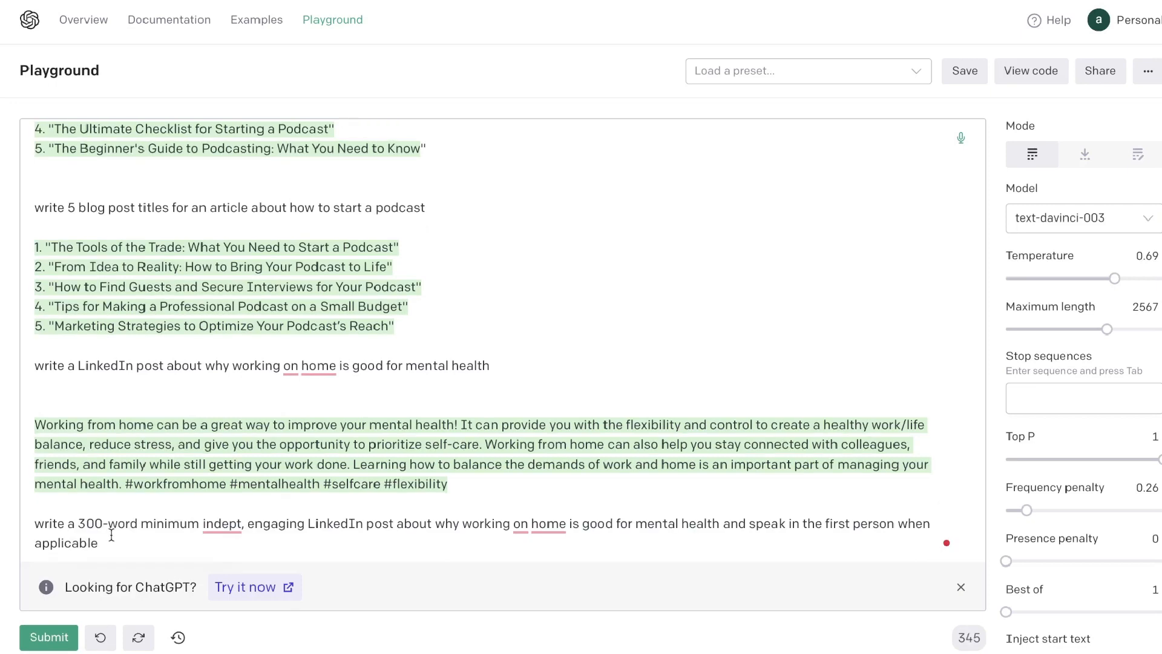
click(223, 524)
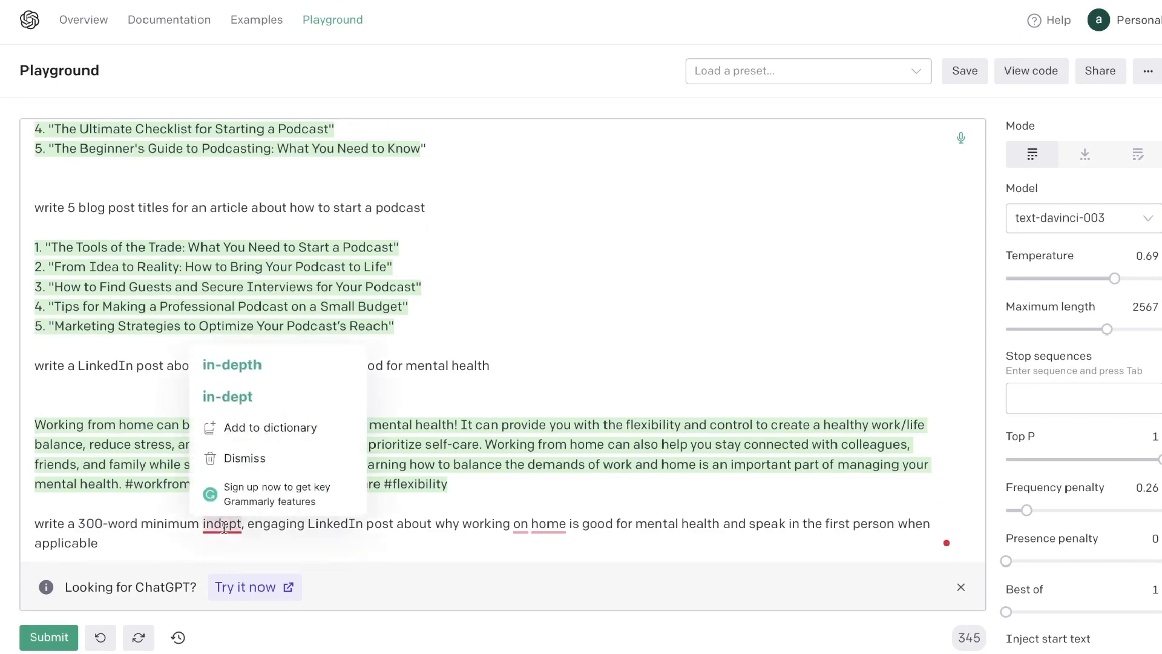
click(232, 364)
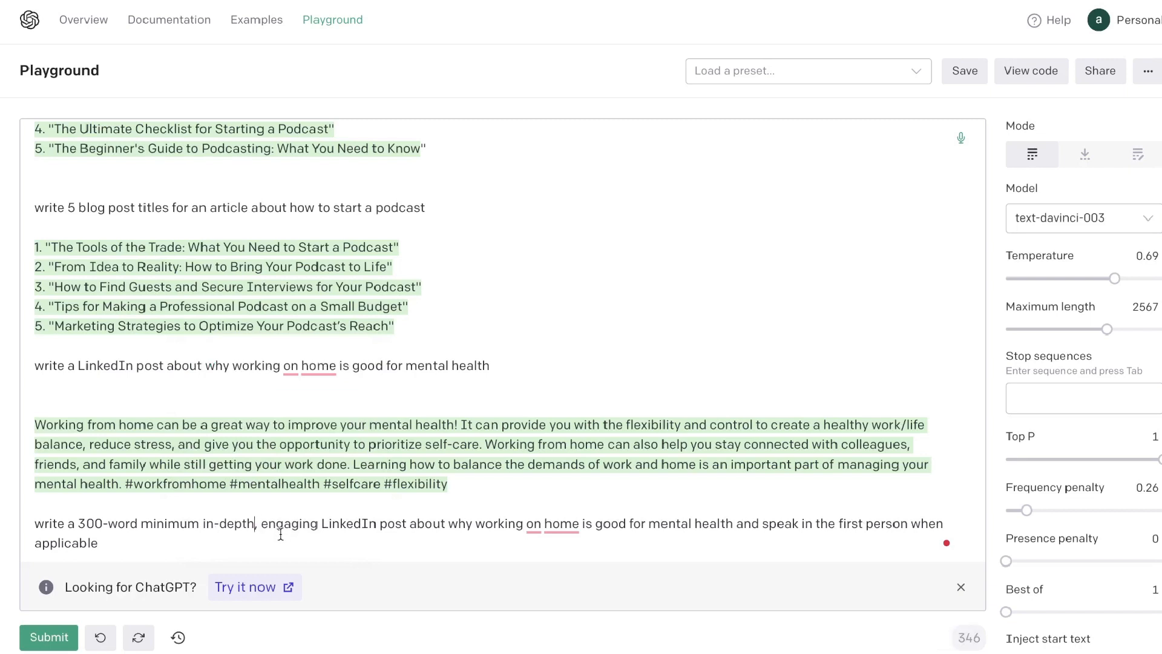
click(533, 523)
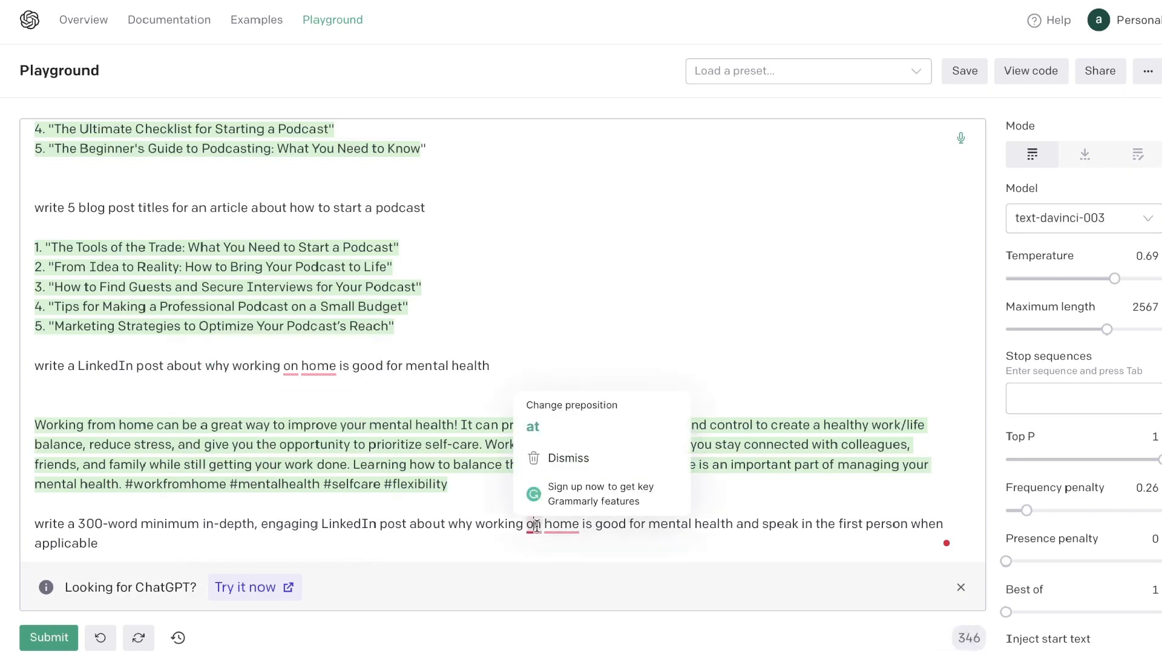
click(532, 426)
text(for)
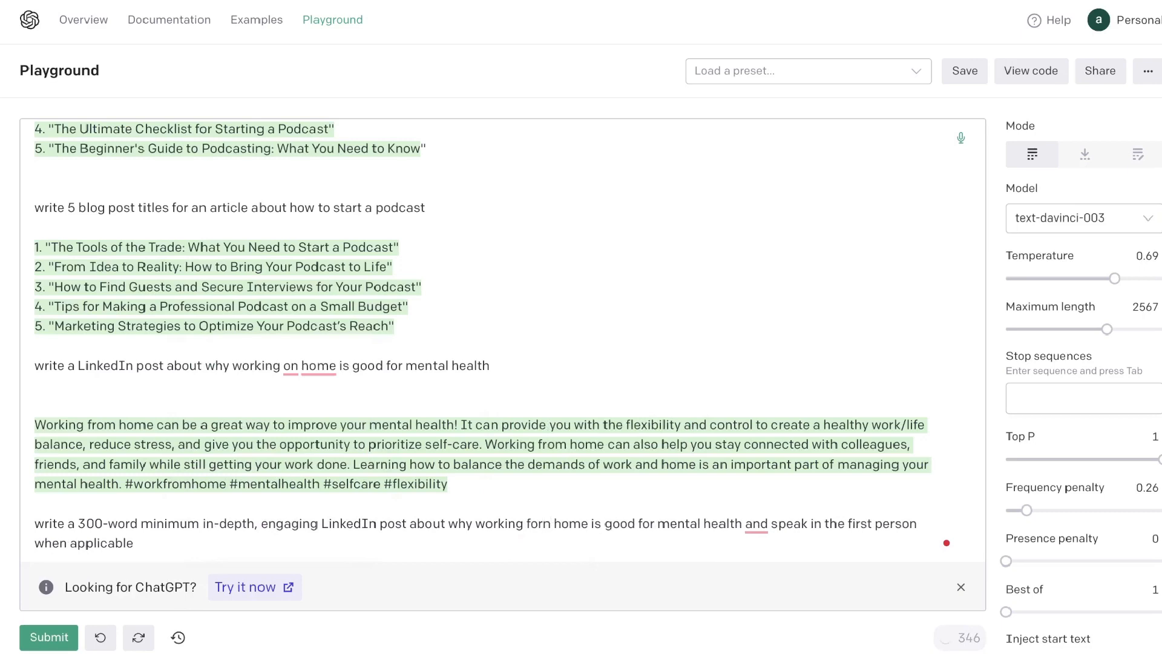
click(48, 637)
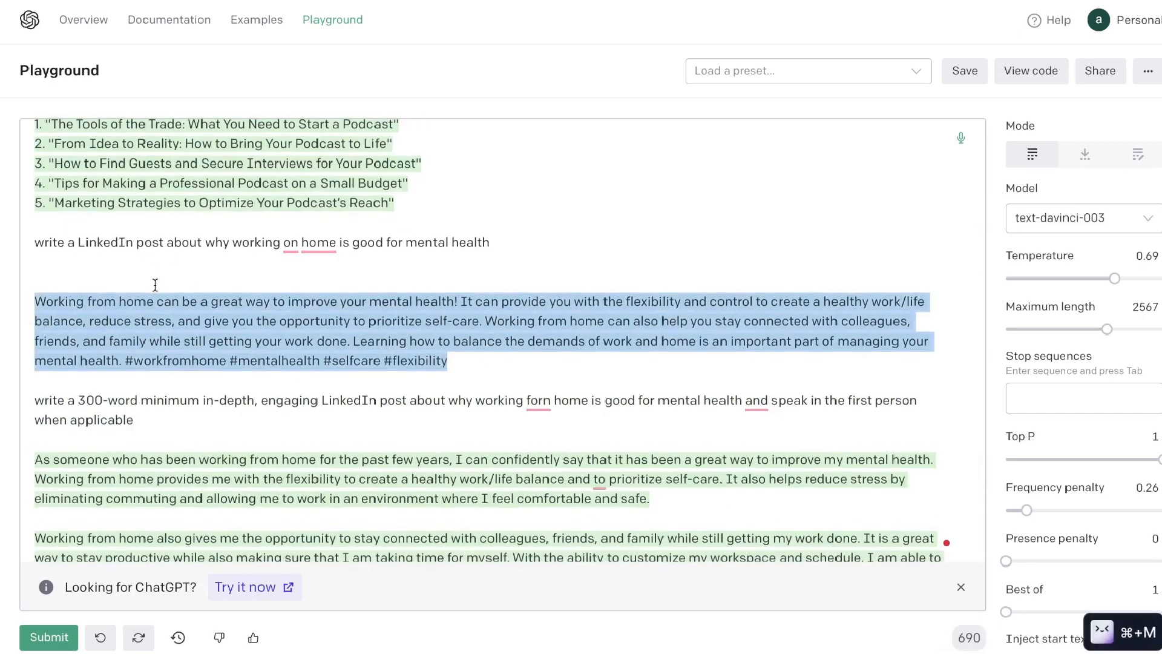
scroll(down, 3)
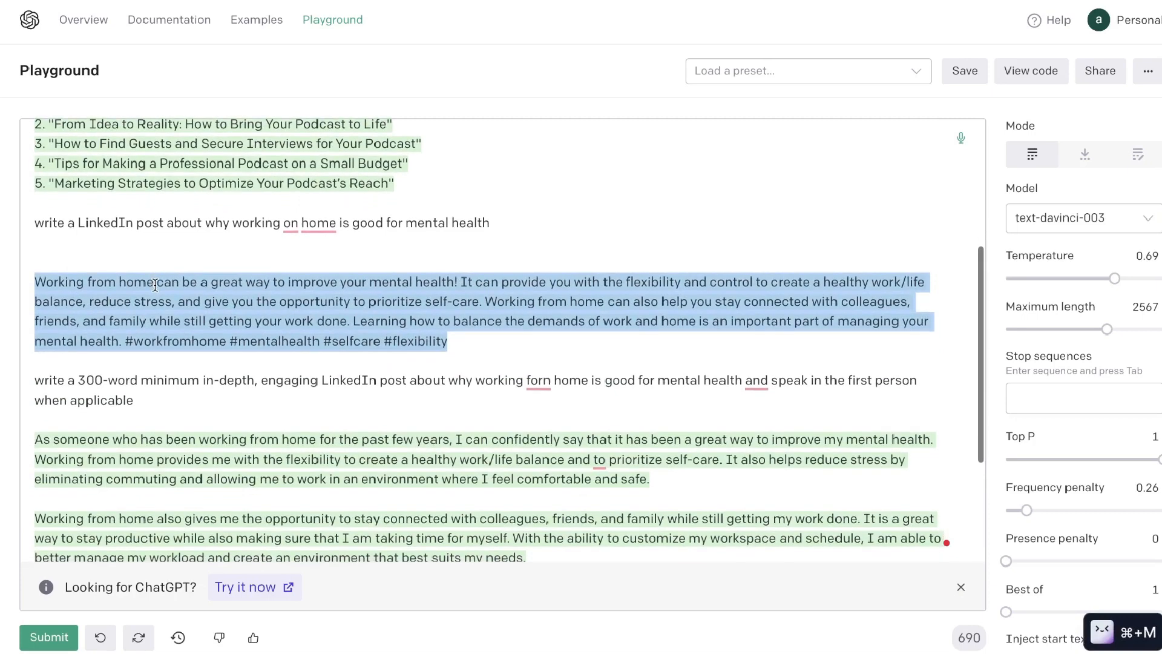
scroll(down, 3)
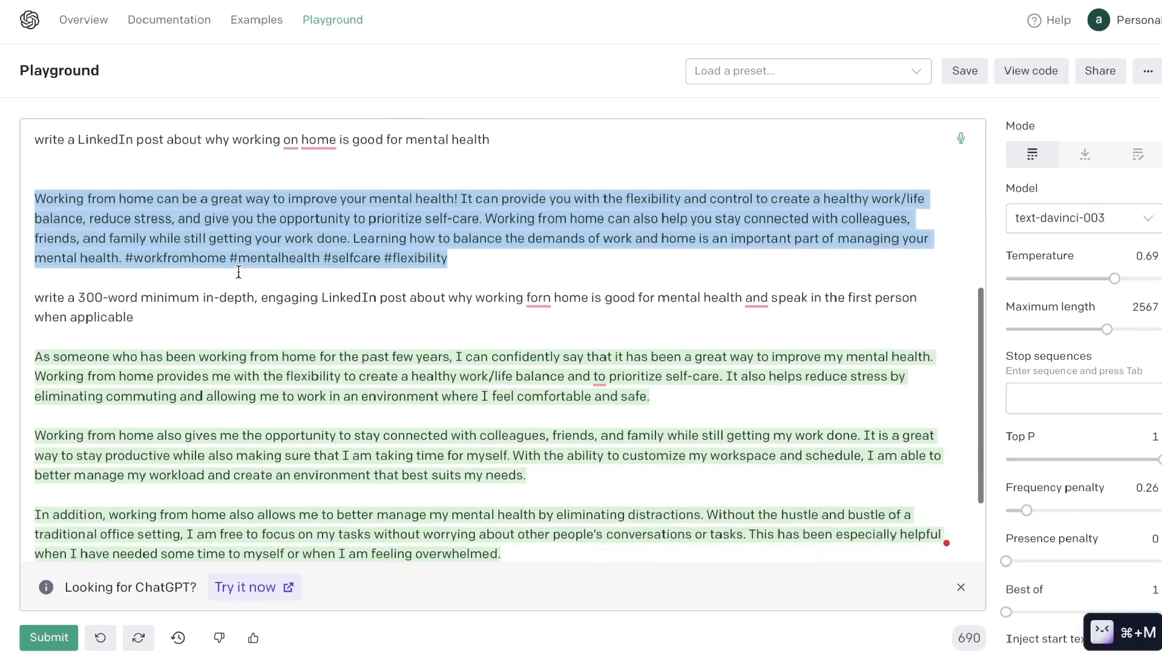
scroll(down, 3)
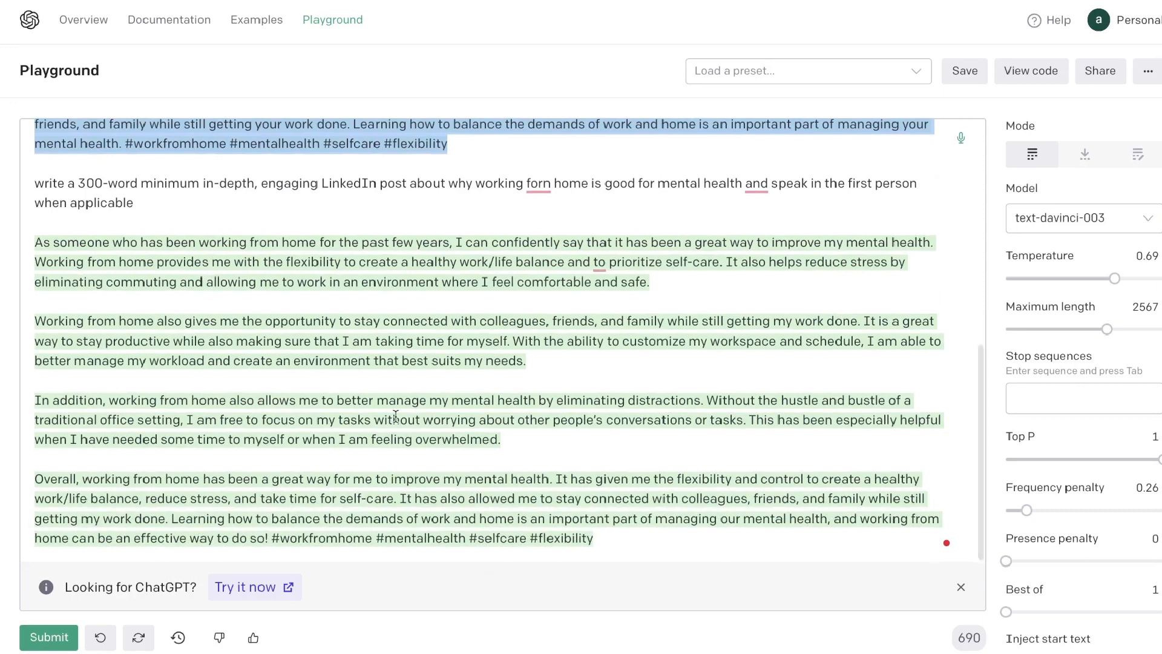
drag(36, 242, 593, 538)
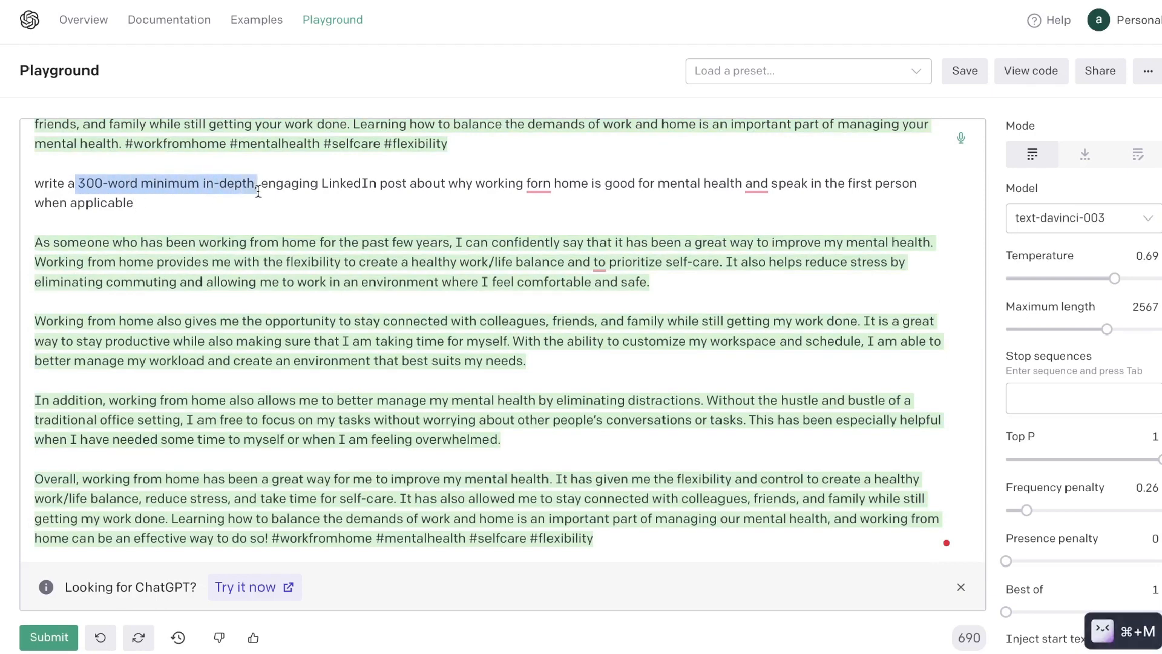
mouse_move(772, 186)
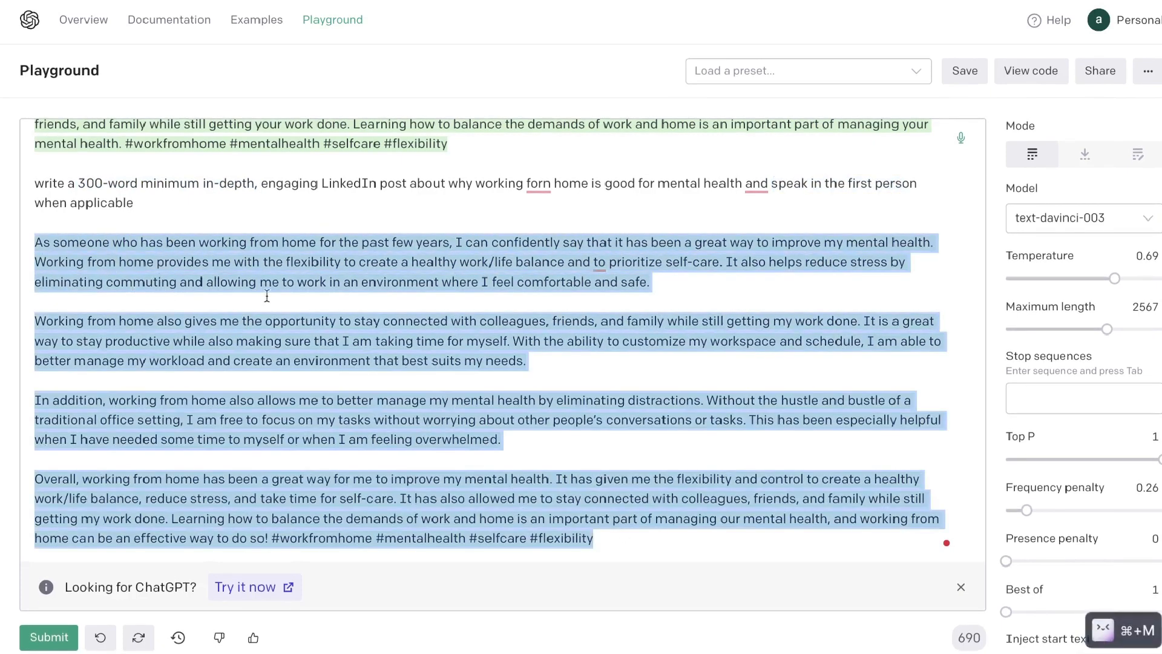
mouse_move(295, 292)
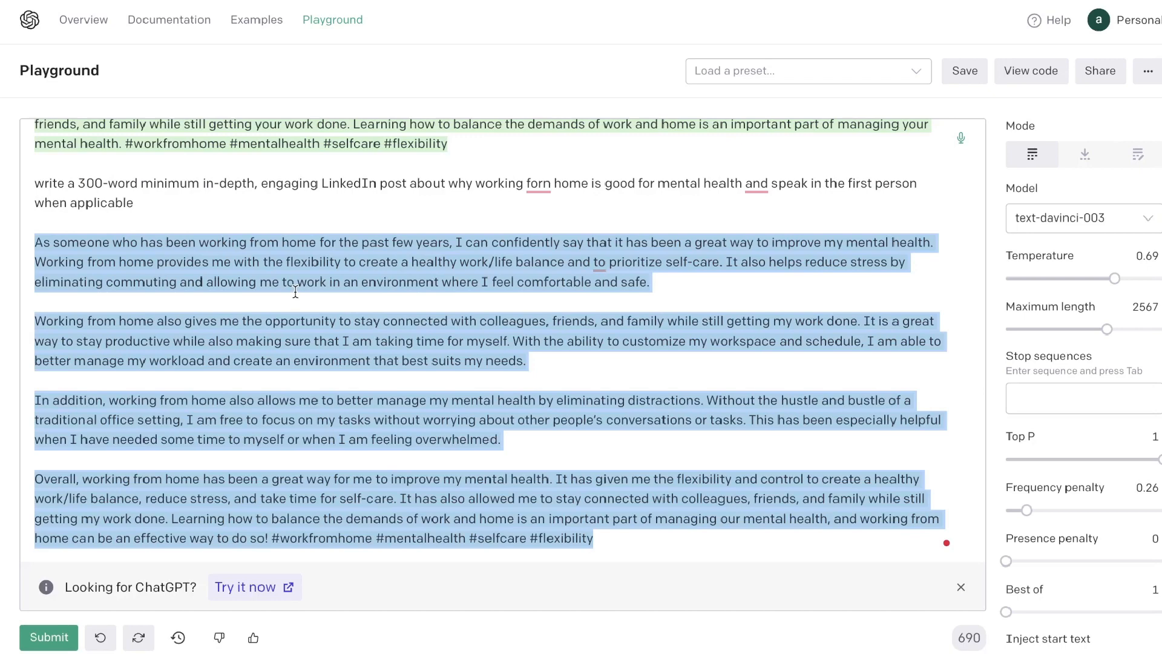
click(535, 207)
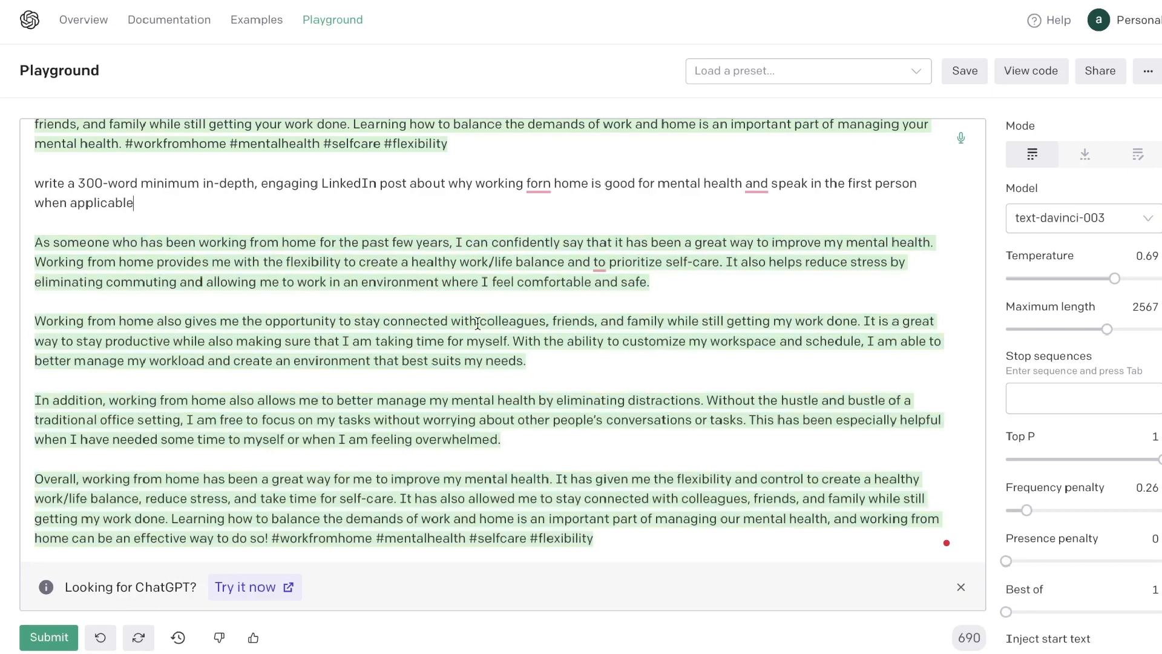
mouse_move(566, 414)
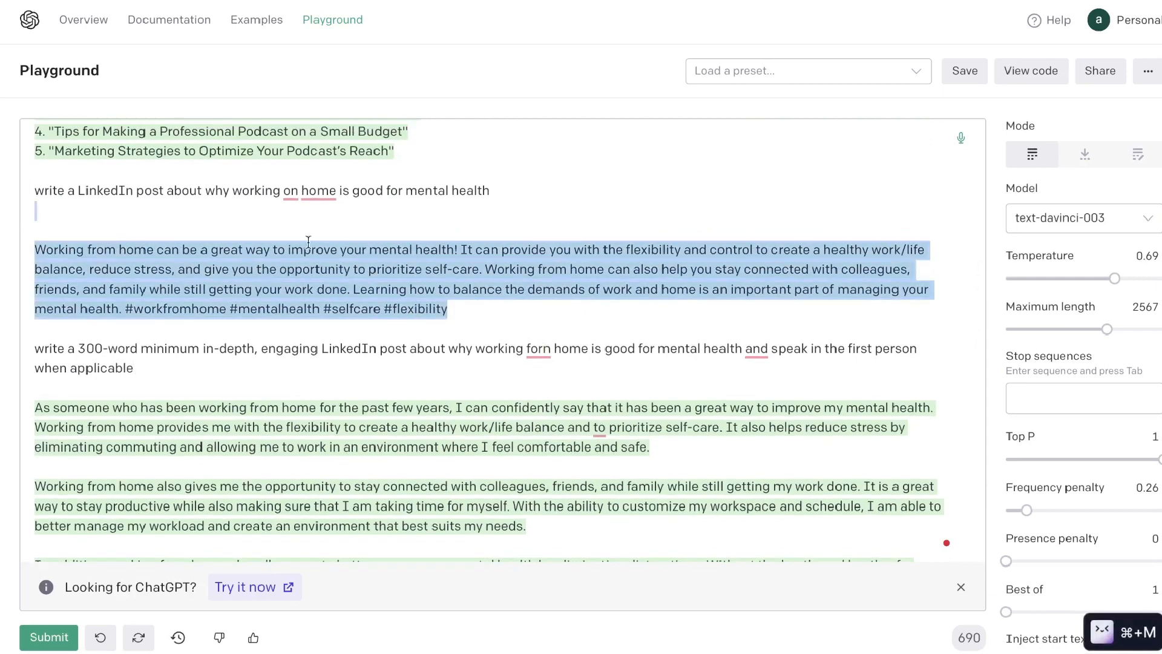
scroll(down, 3)
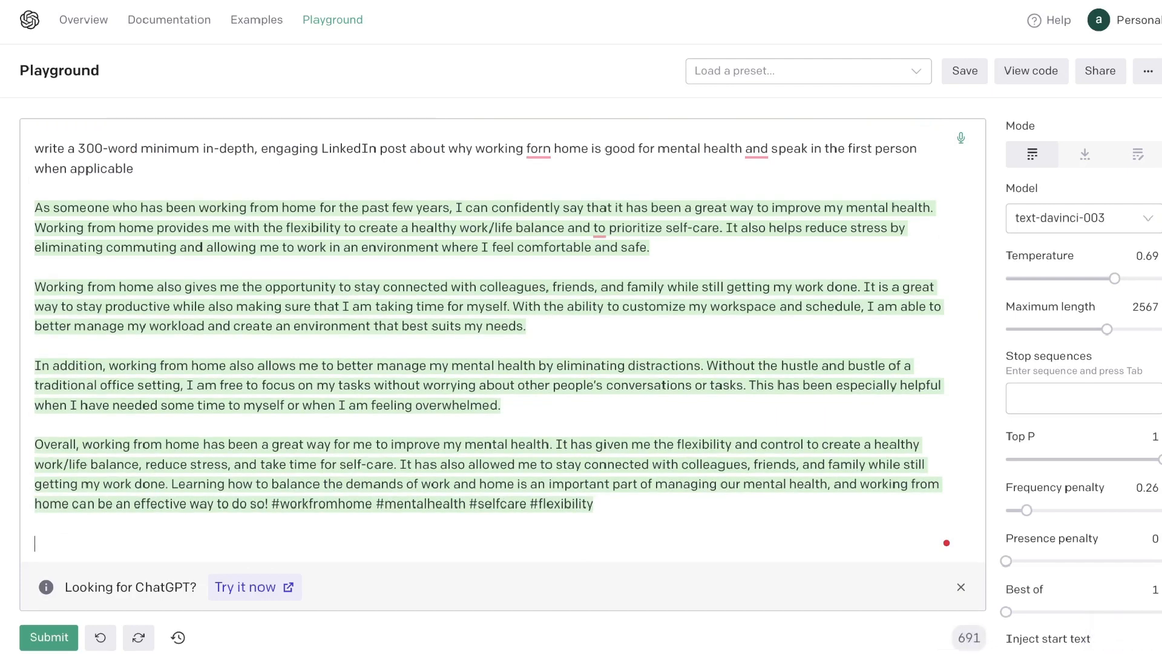
mouse_move(1030, 303)
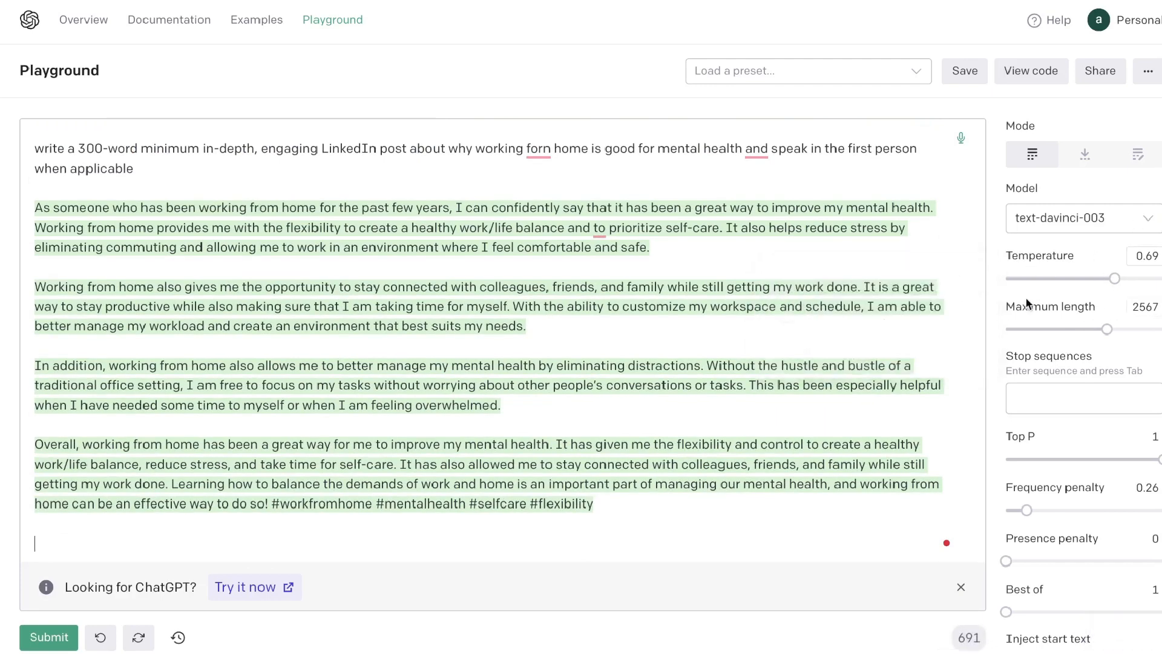
mouse_move(1036, 311)
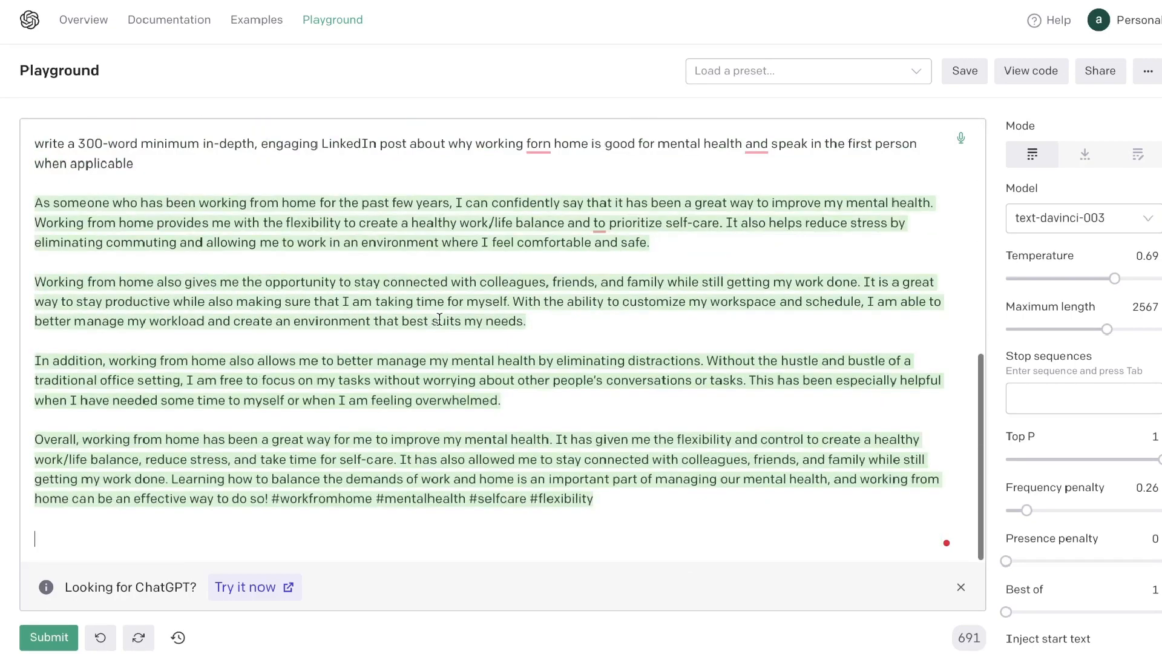
mouse_move(757, 245)
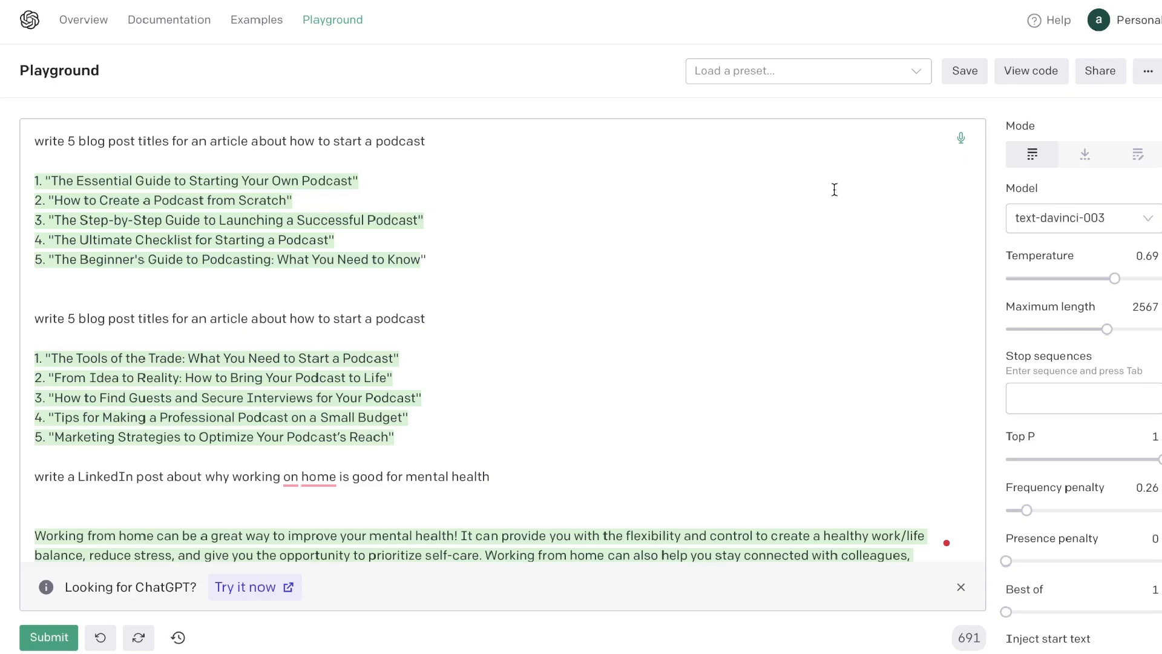
mouse_move(264, 50)
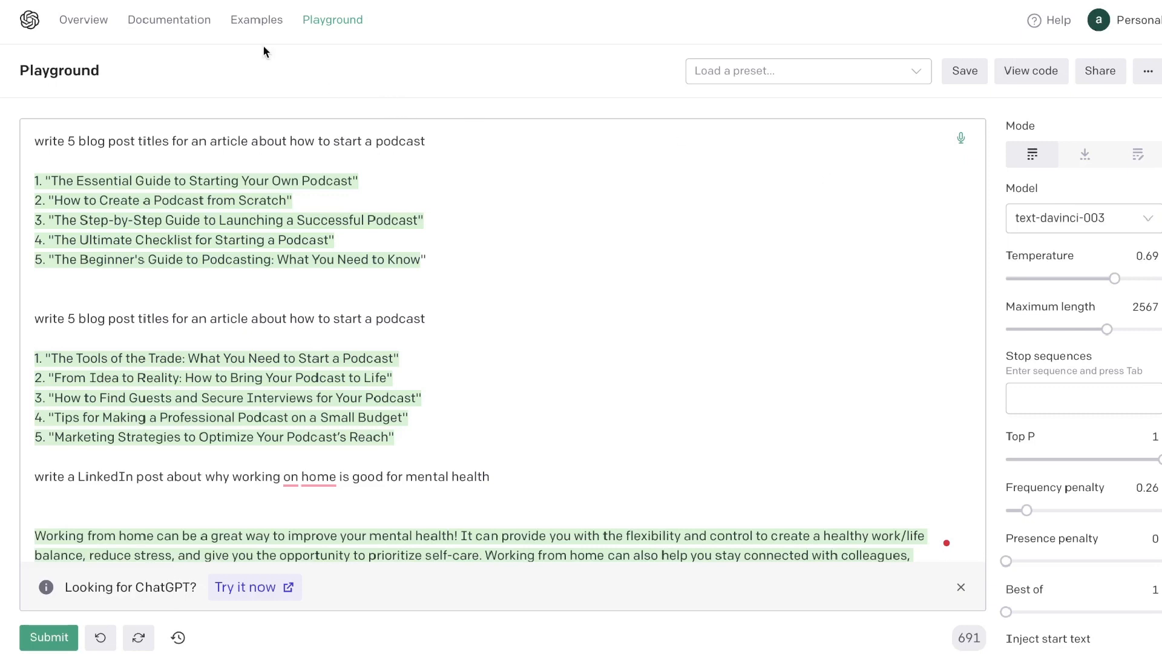
mouse_move(328, 277)
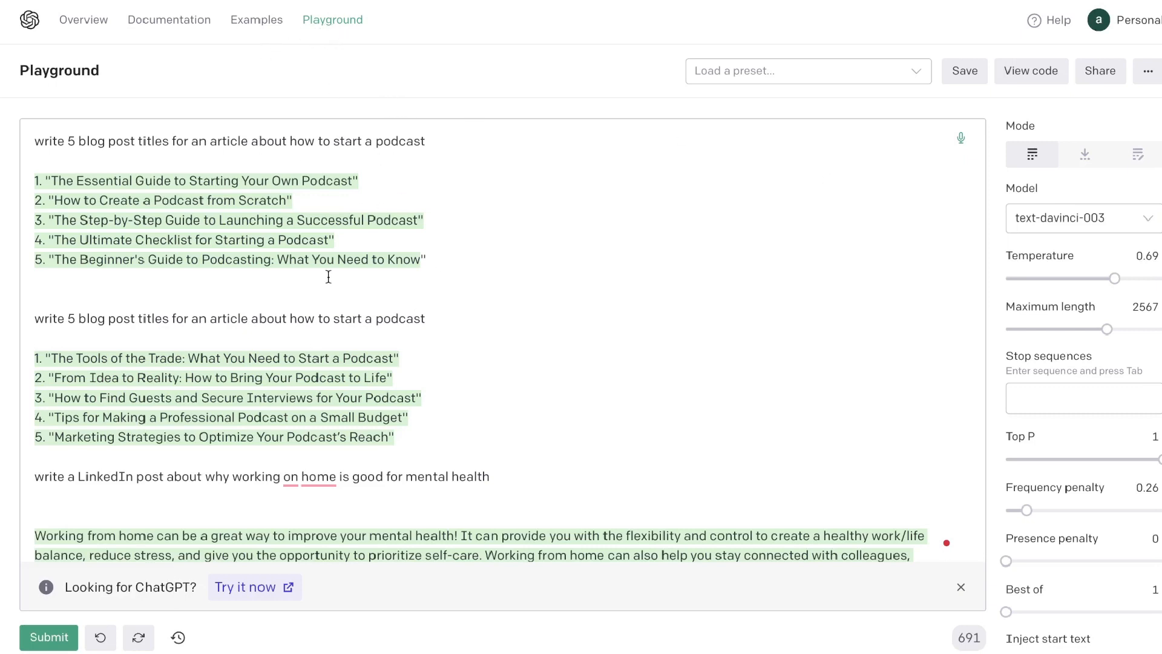
- Open the Personal account dropdown in the top-right corner
click(1102, 20)
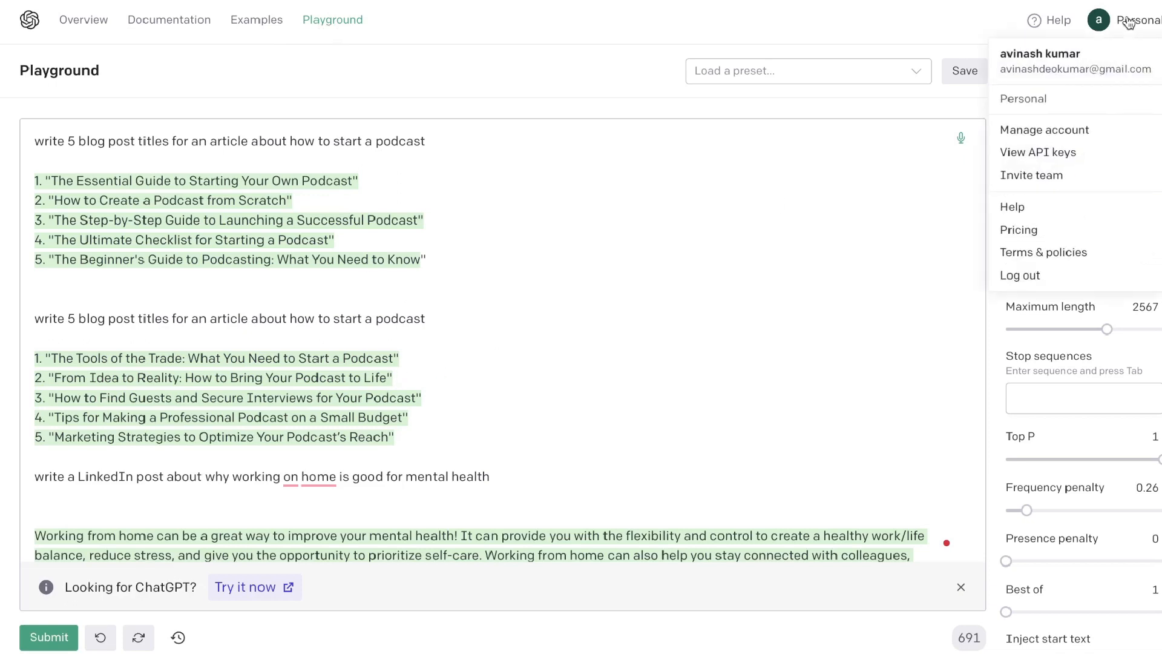
mouse_move(1043, 147)
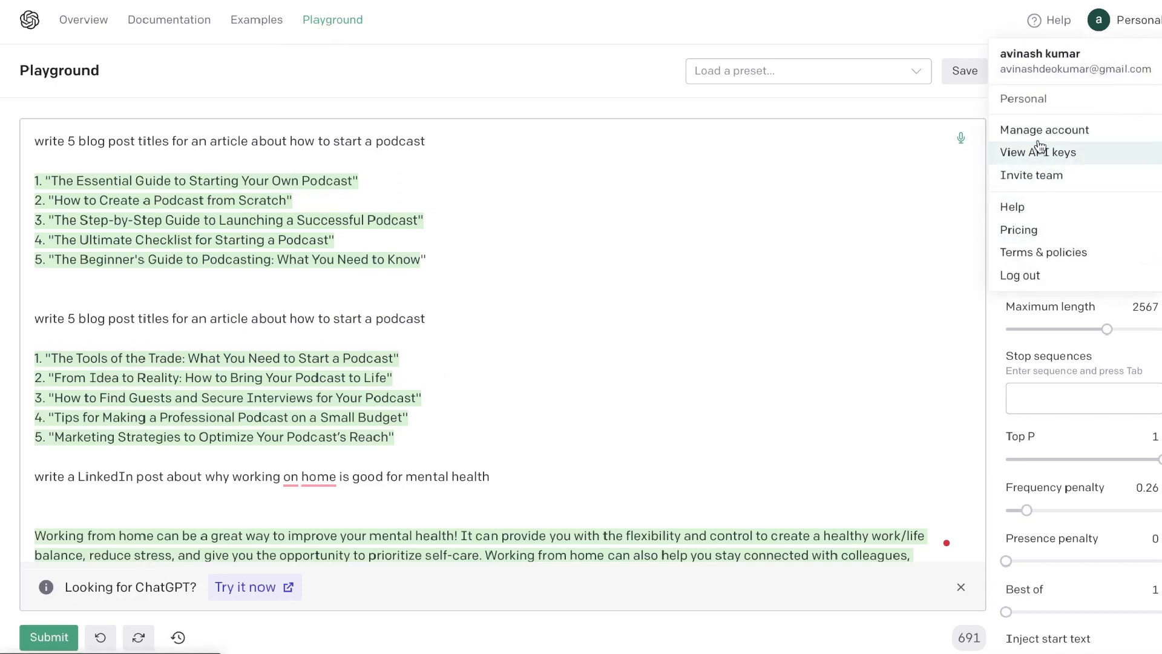
mouse_move(1036, 134)
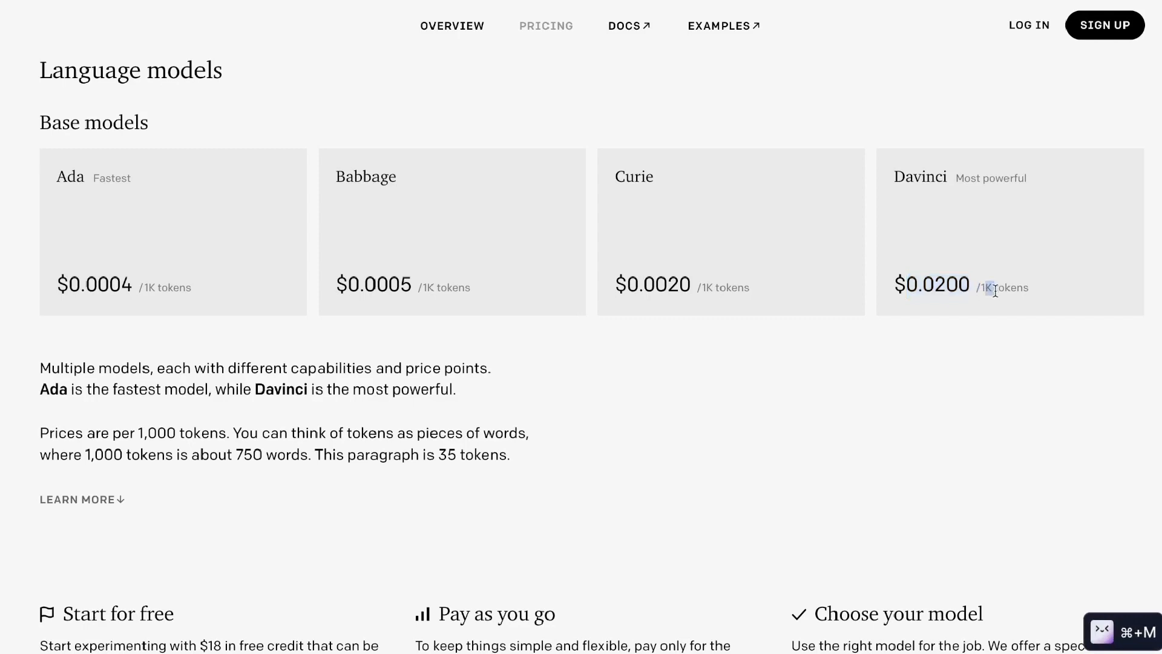
mouse_move(101, 456)
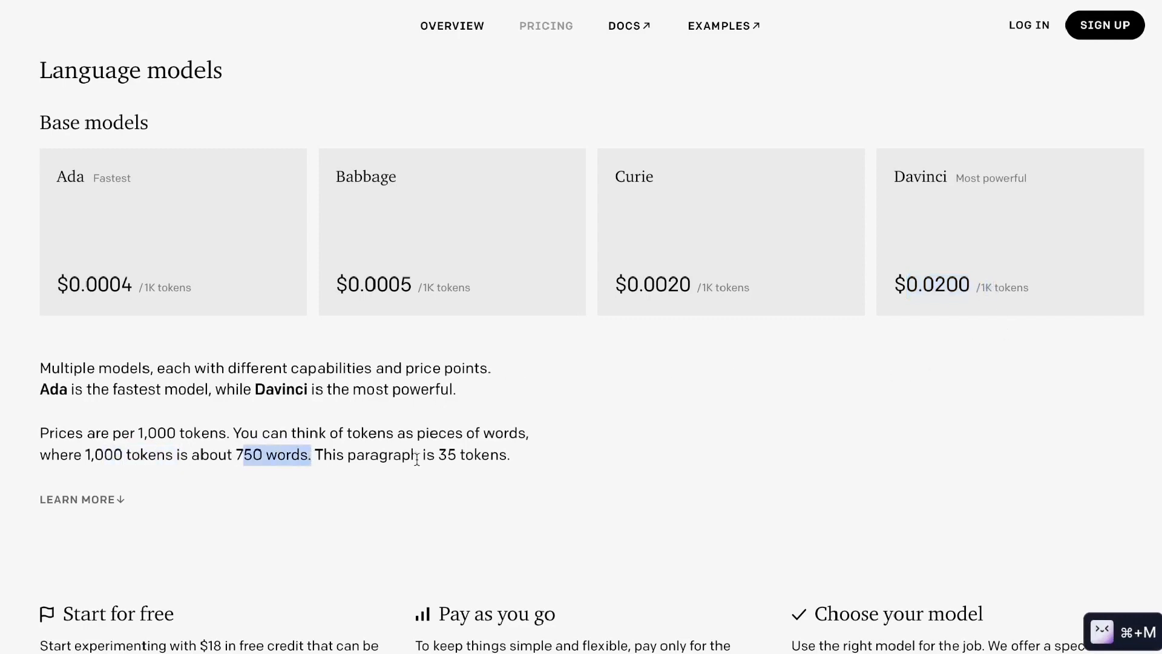
mouse_move(593, 475)
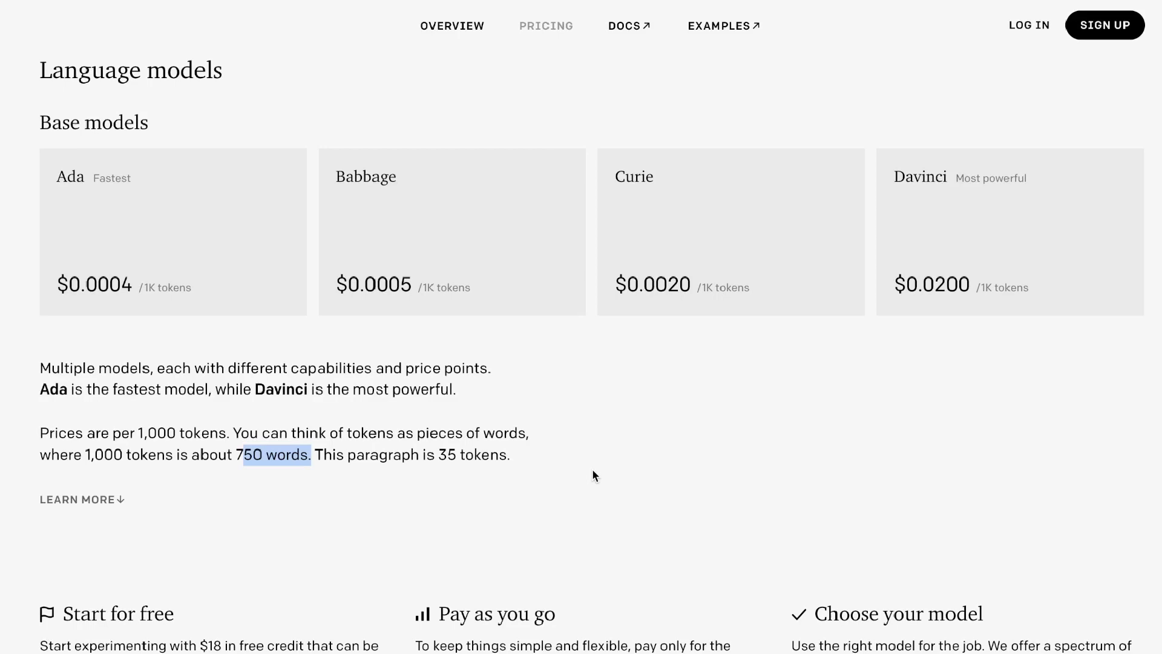
mouse_move(778, 191)
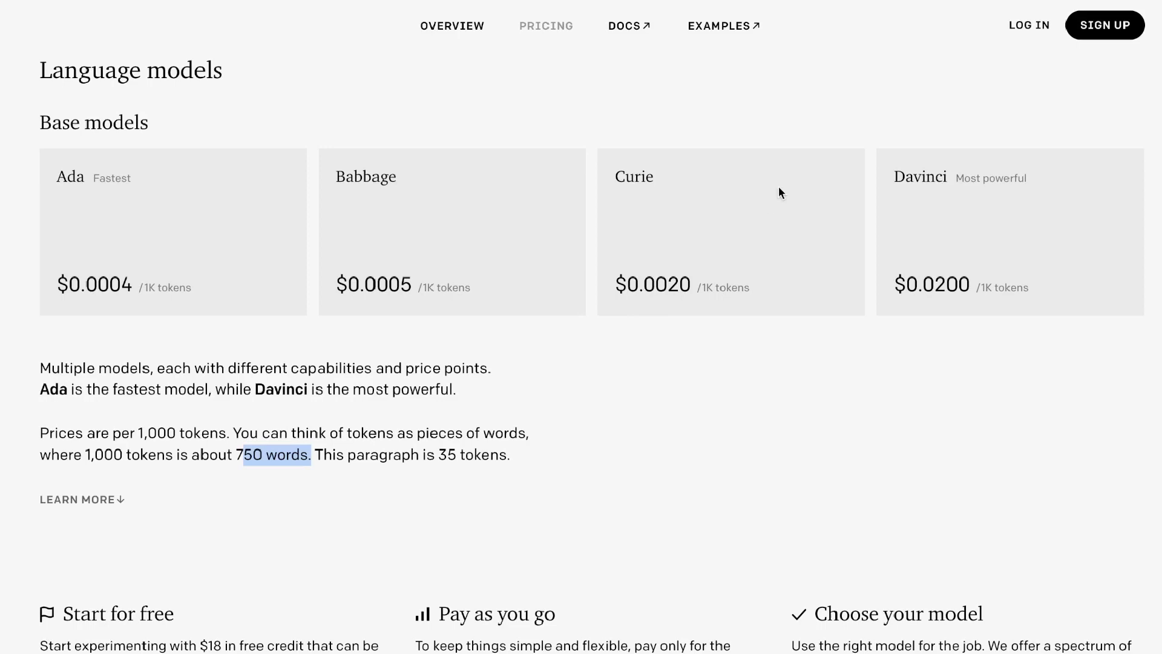
- Scroll the Pricing page to the Ada-to-Davinci base language model prices
scroll(up, 3)
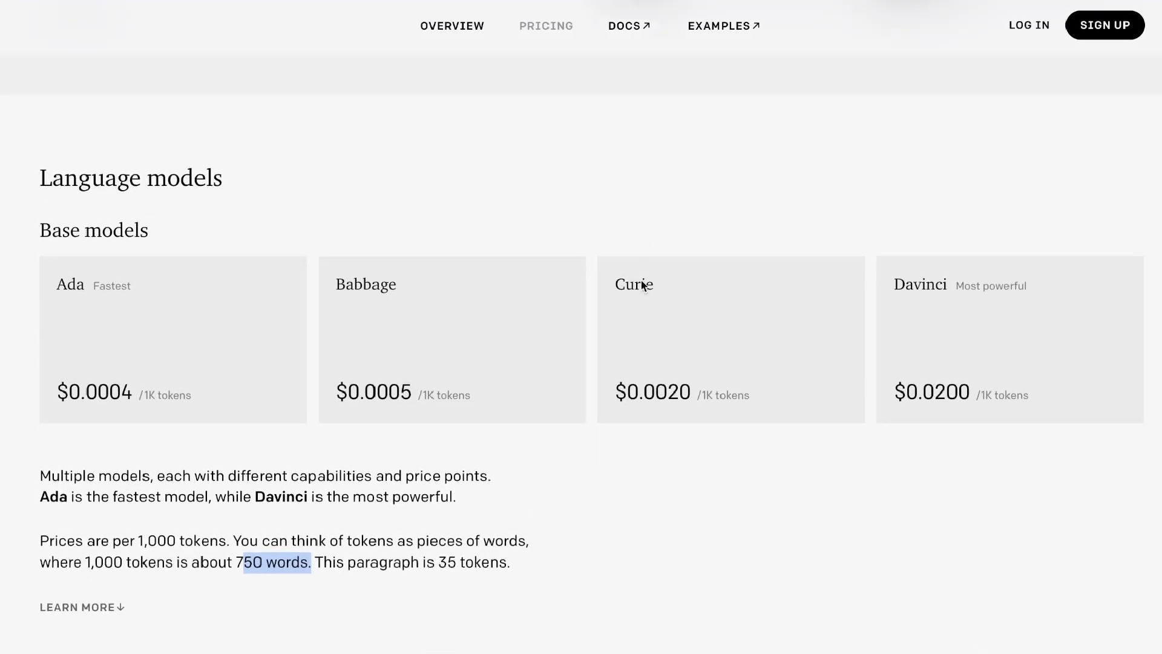
mouse_move(770, 266)
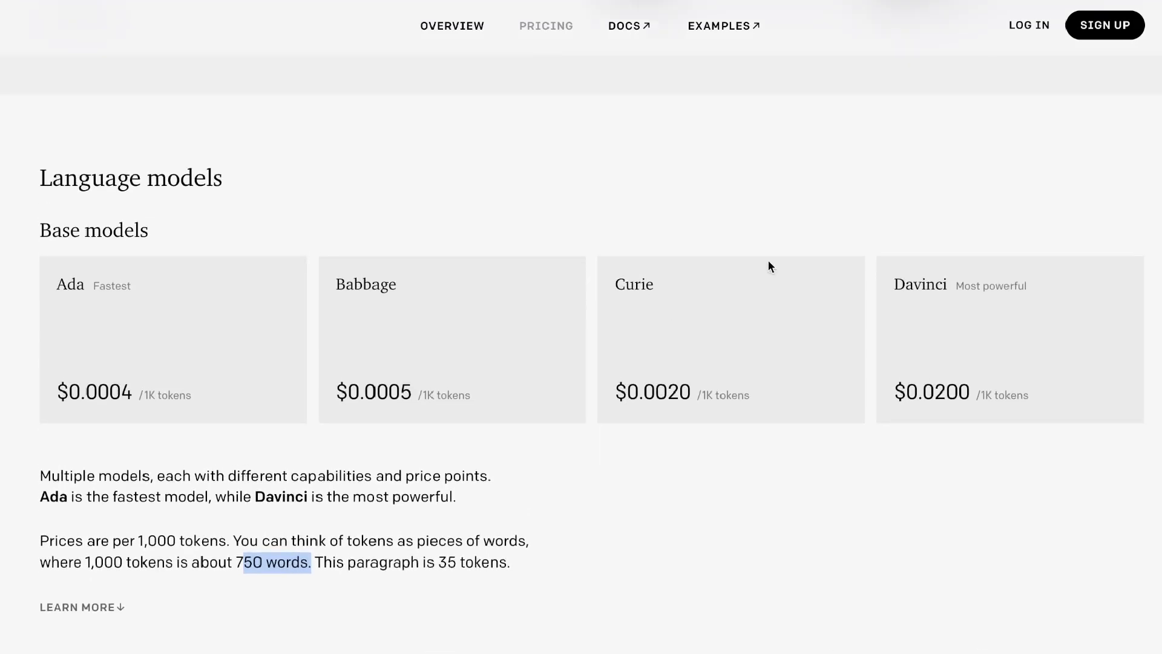